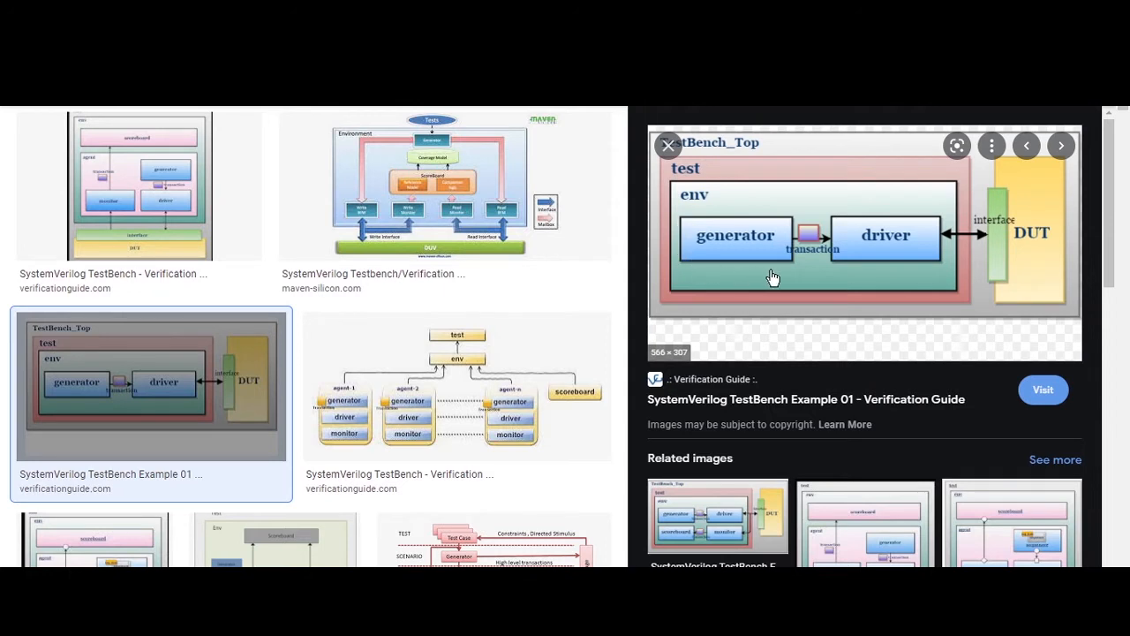
pyautogui.moveTo(752, 268)
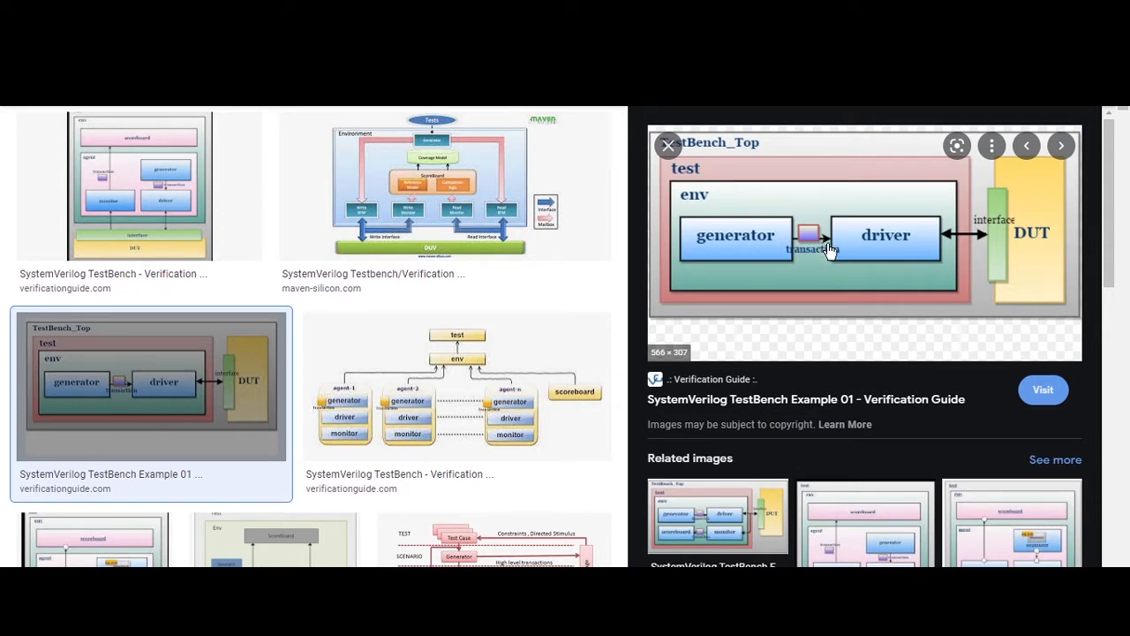
pyautogui.moveTo(807, 256)
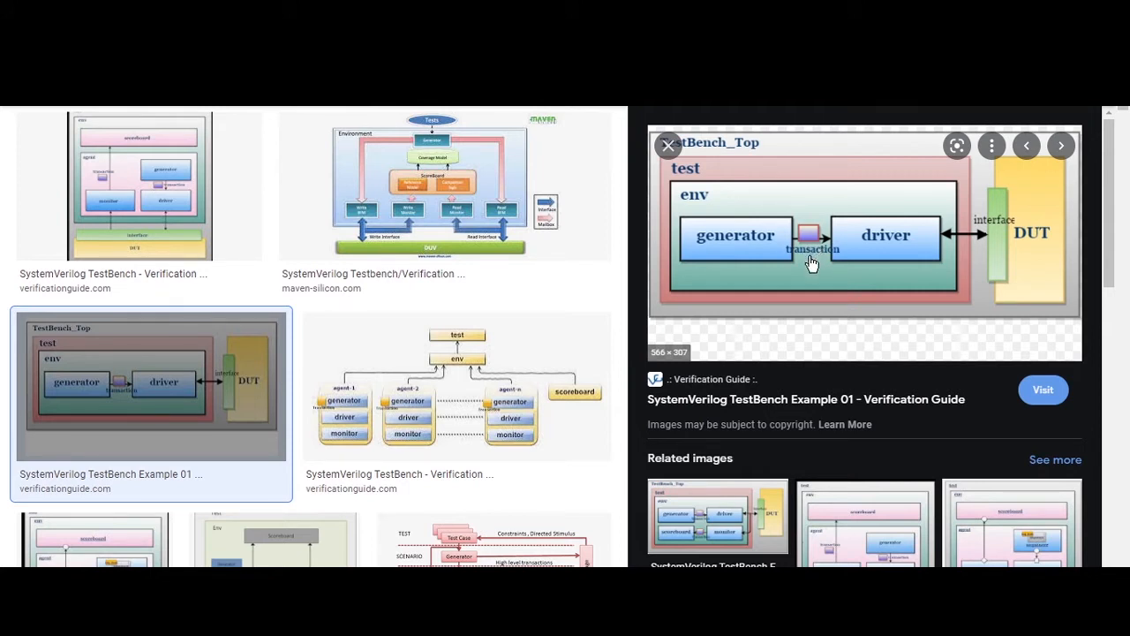
pyautogui.moveTo(751, 258)
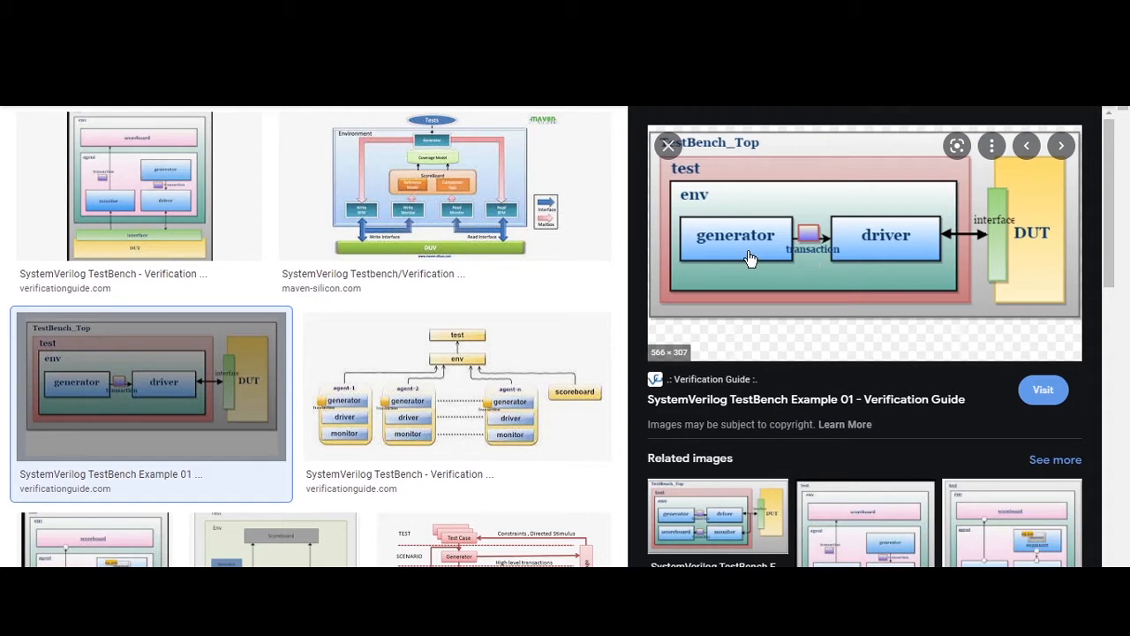
pyautogui.moveTo(756, 251)
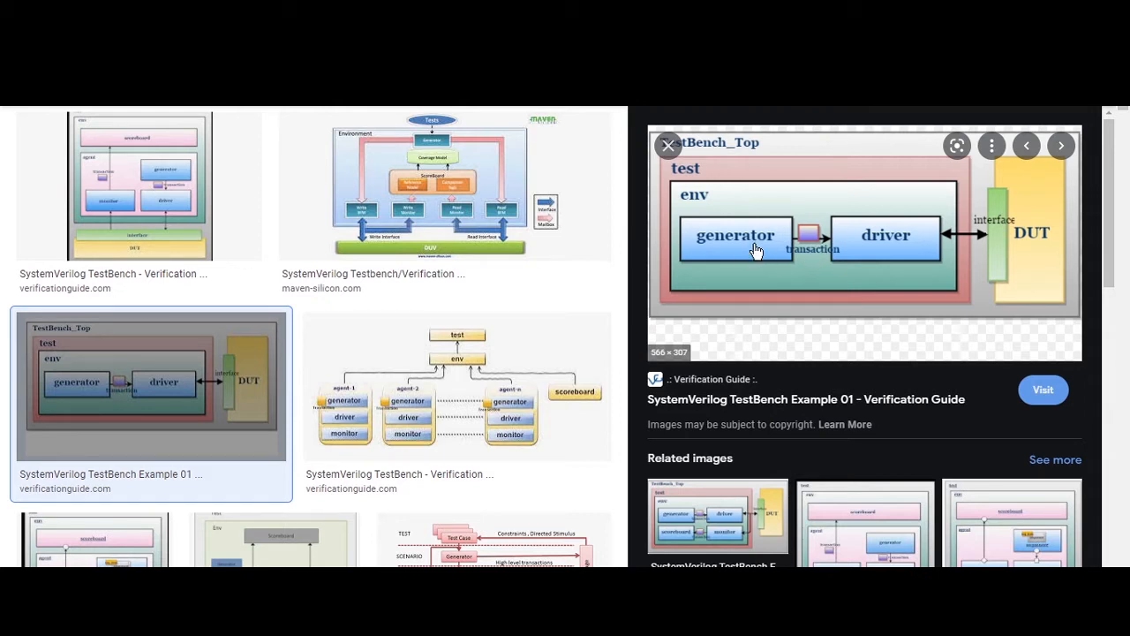
pyautogui.moveTo(811, 255)
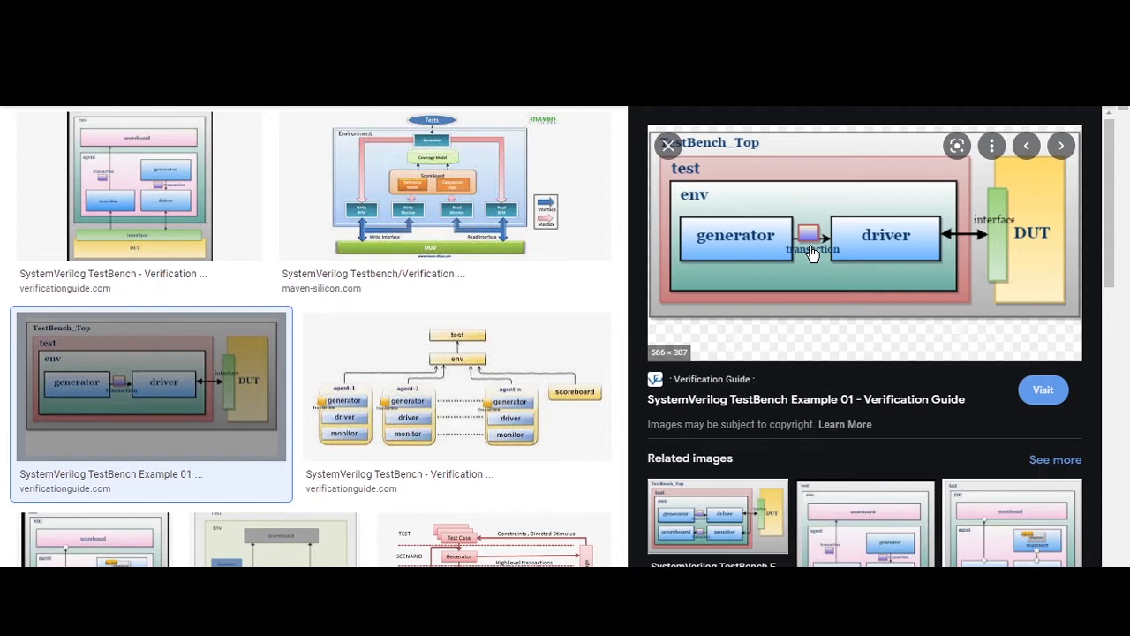
pyautogui.moveTo(852, 262)
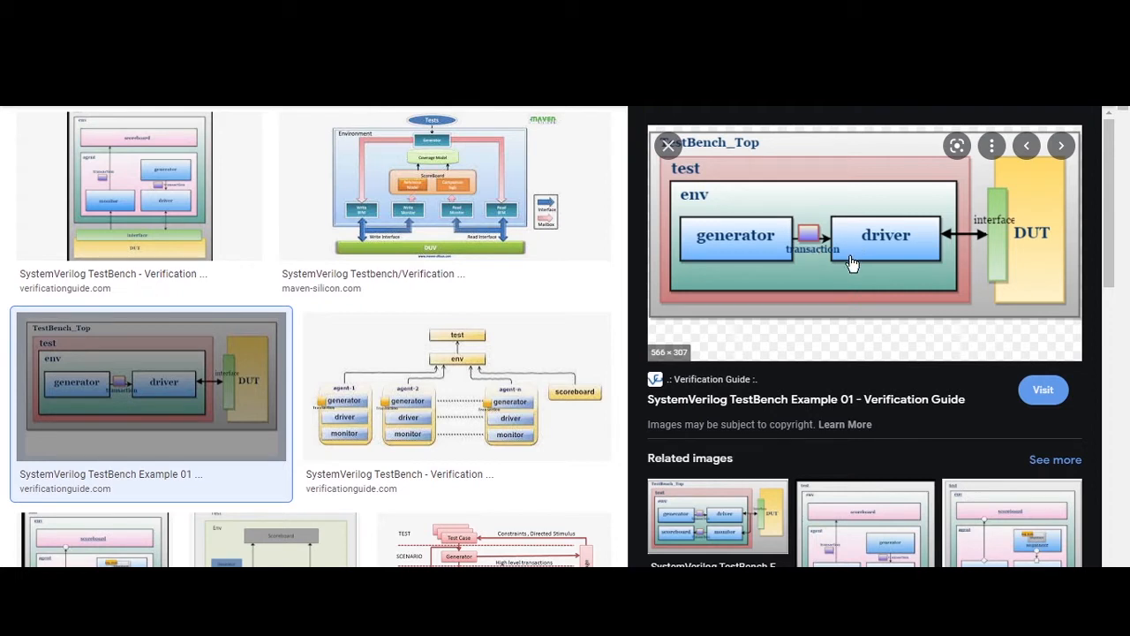
pyautogui.moveTo(678, 420)
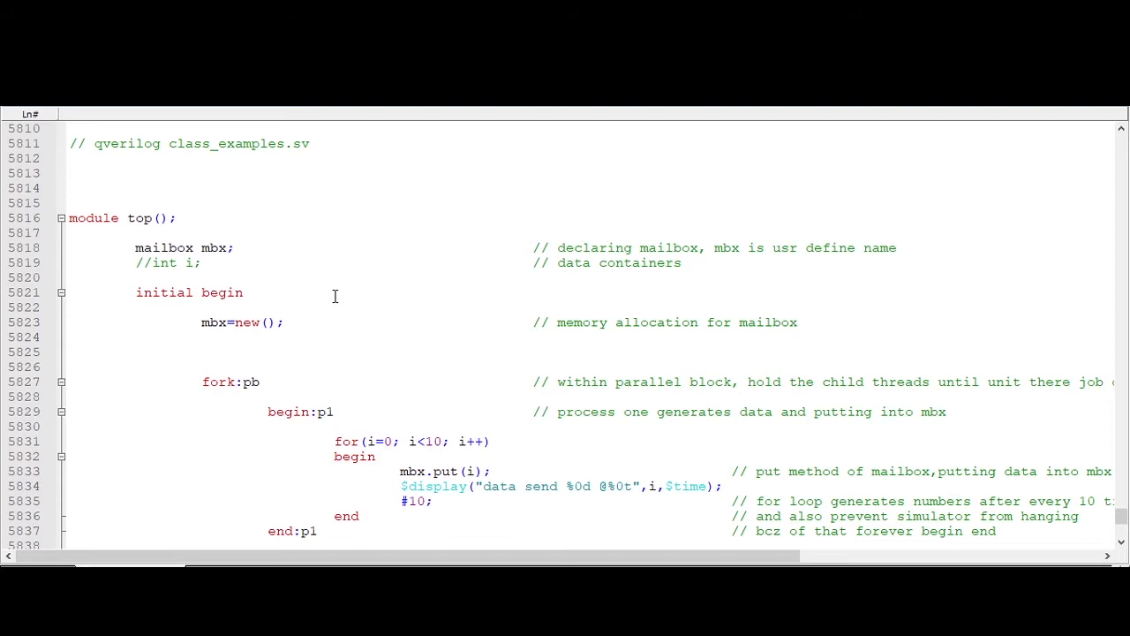
pyautogui.moveTo(295, 263)
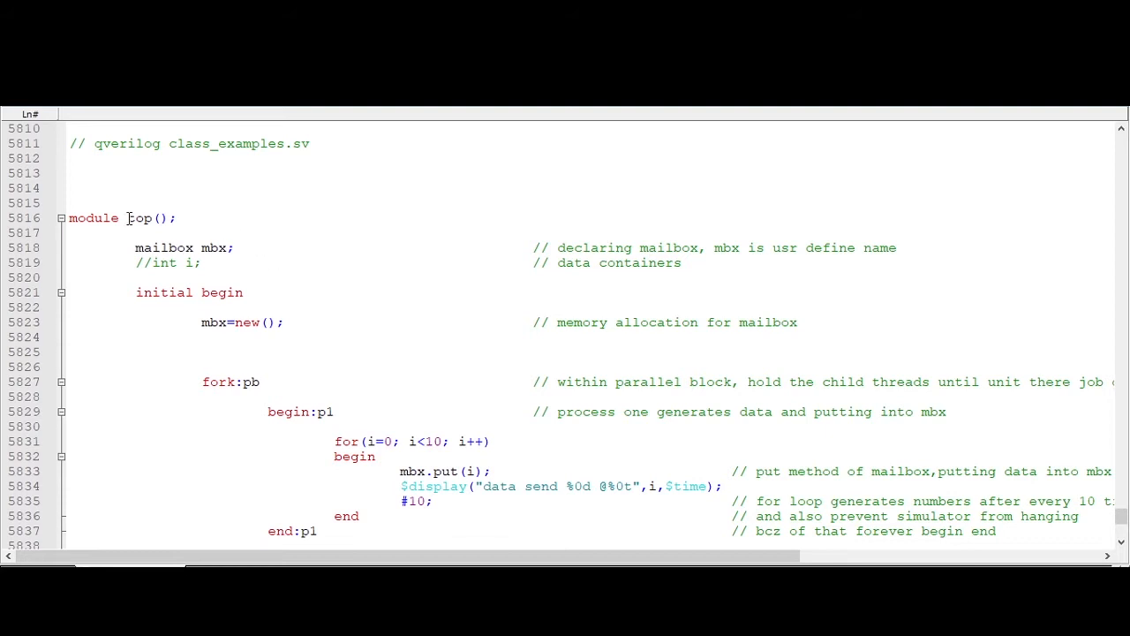
# Step: Review the mailbox example source in the editor, scrolling down to the put process
pyautogui.scroll(-3)
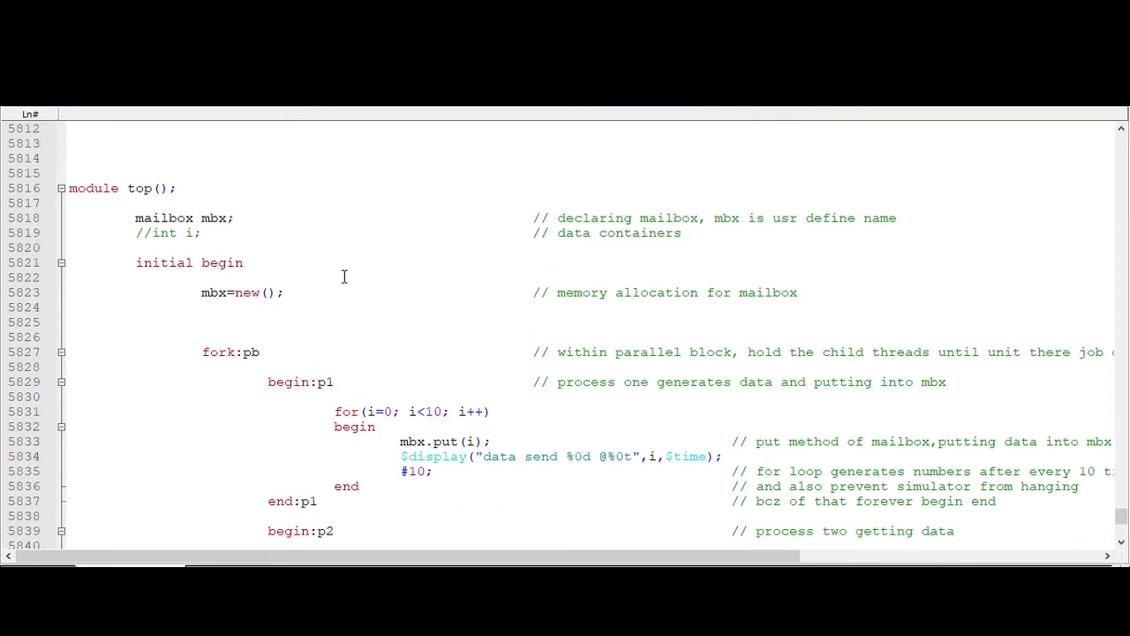
pyautogui.scroll(3)
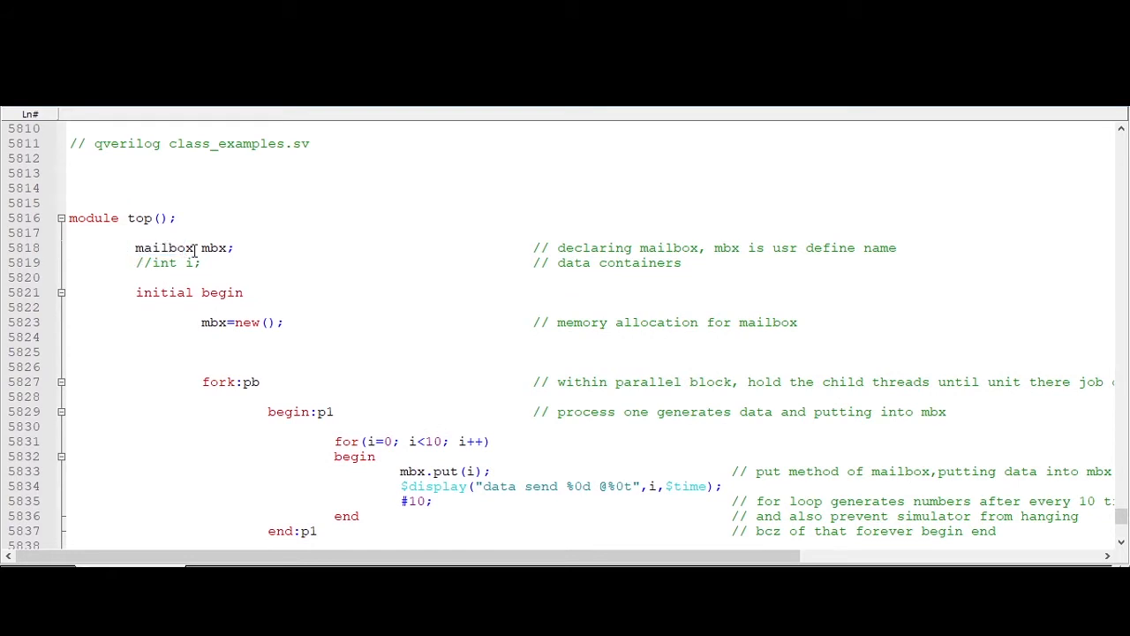
pyautogui.doubleClick(214, 247)
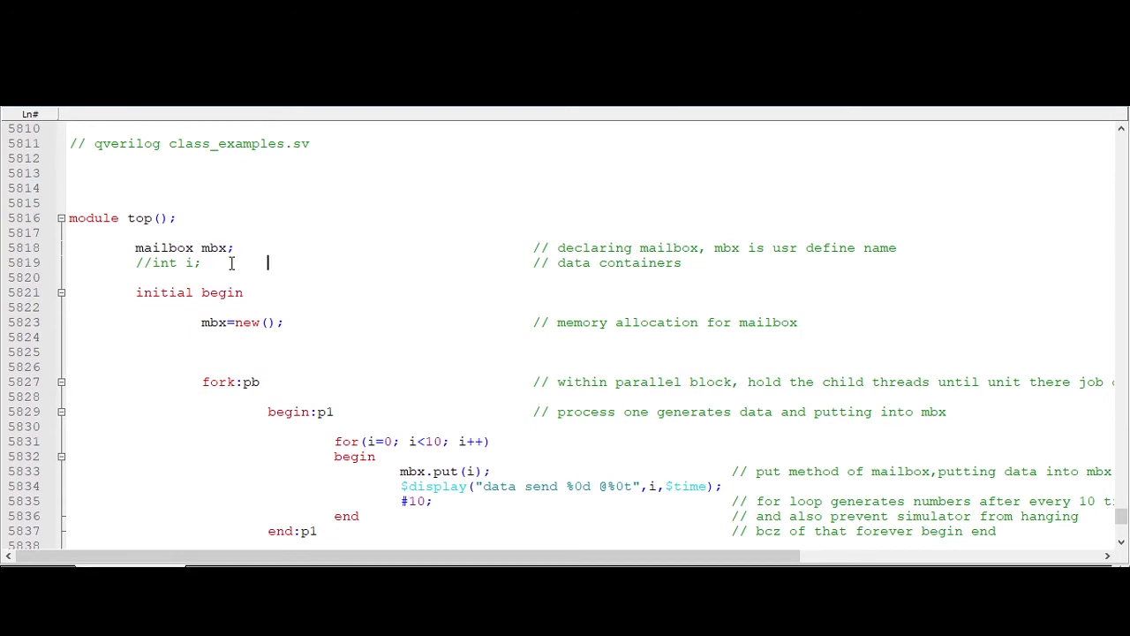
pyautogui.scroll(-3)
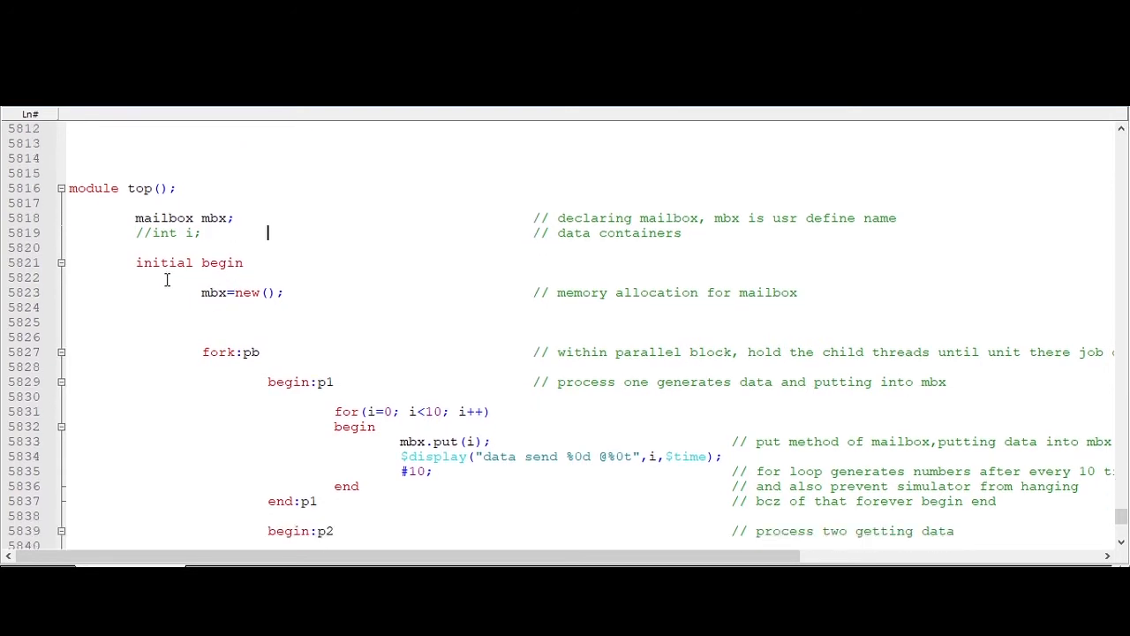
pyautogui.scroll(-3)
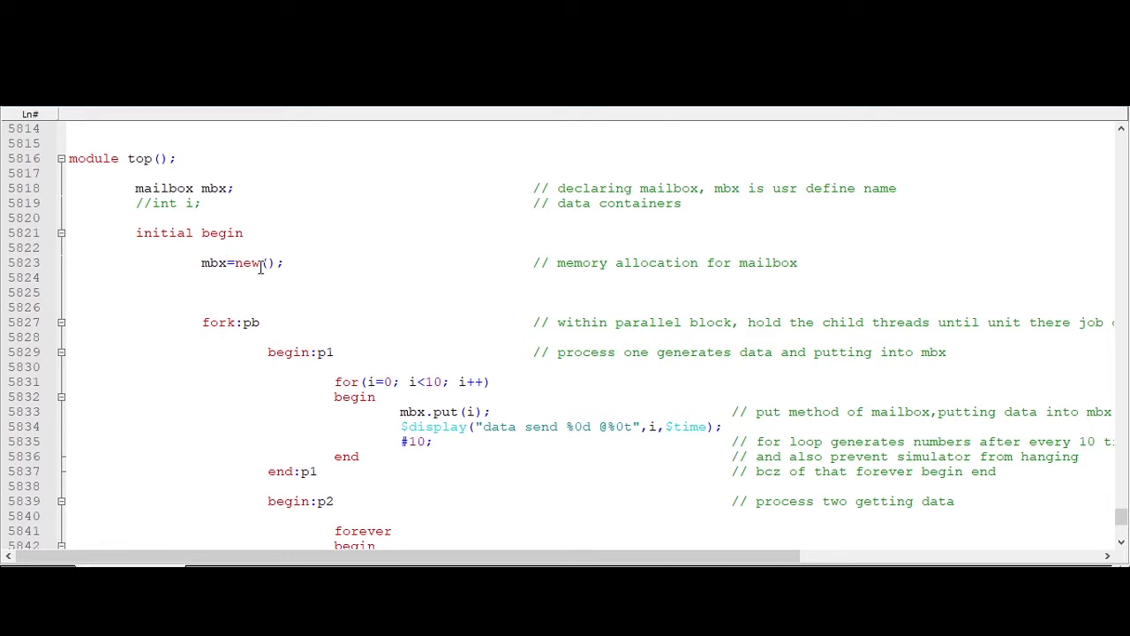
pyautogui.scroll(-3)
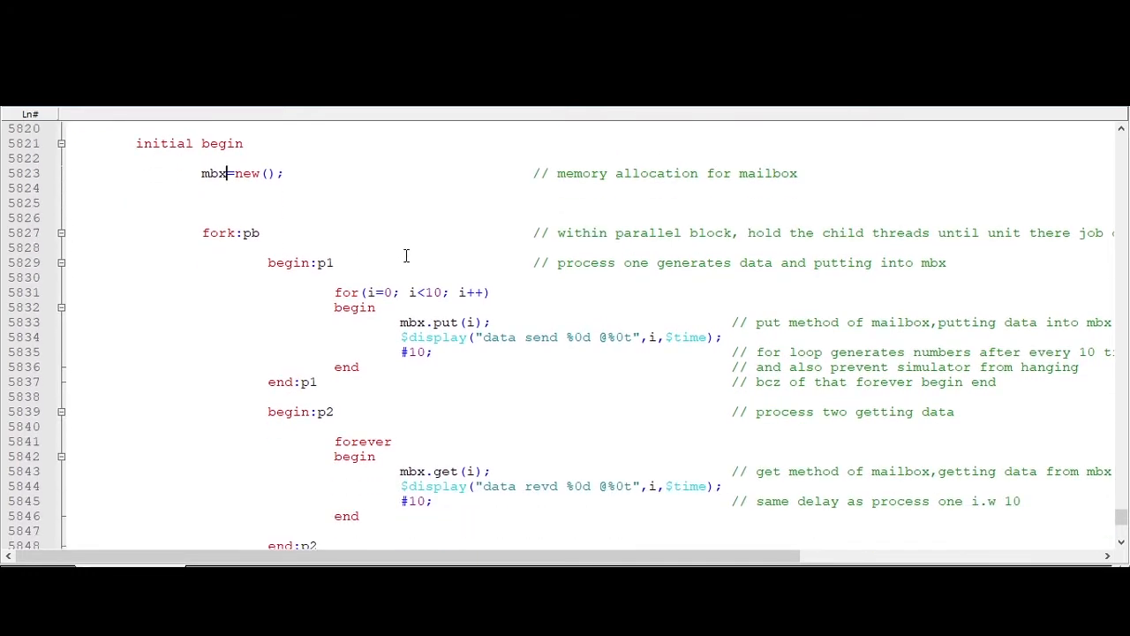
pyautogui.scroll(-3)
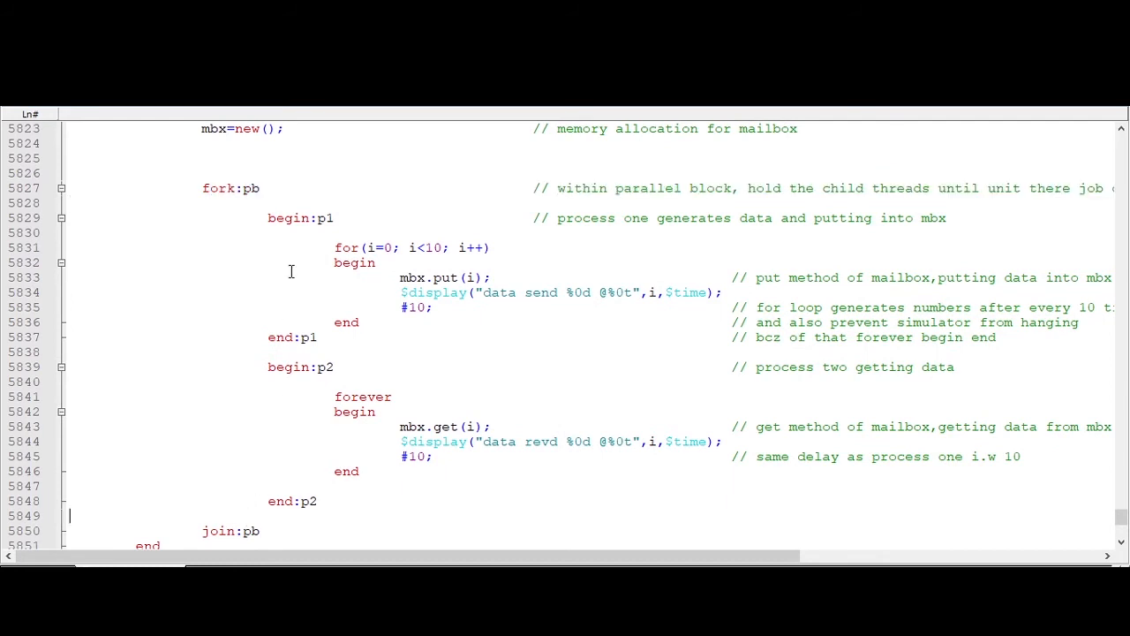
pyautogui.doubleClick(279, 219)
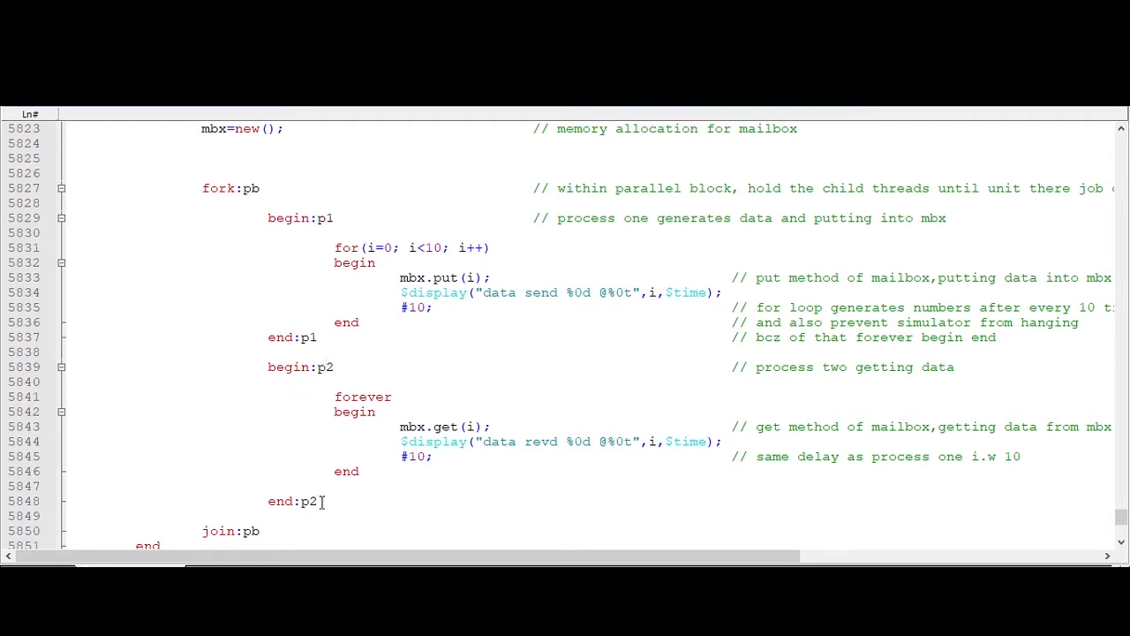
pyautogui.moveTo(374, 286)
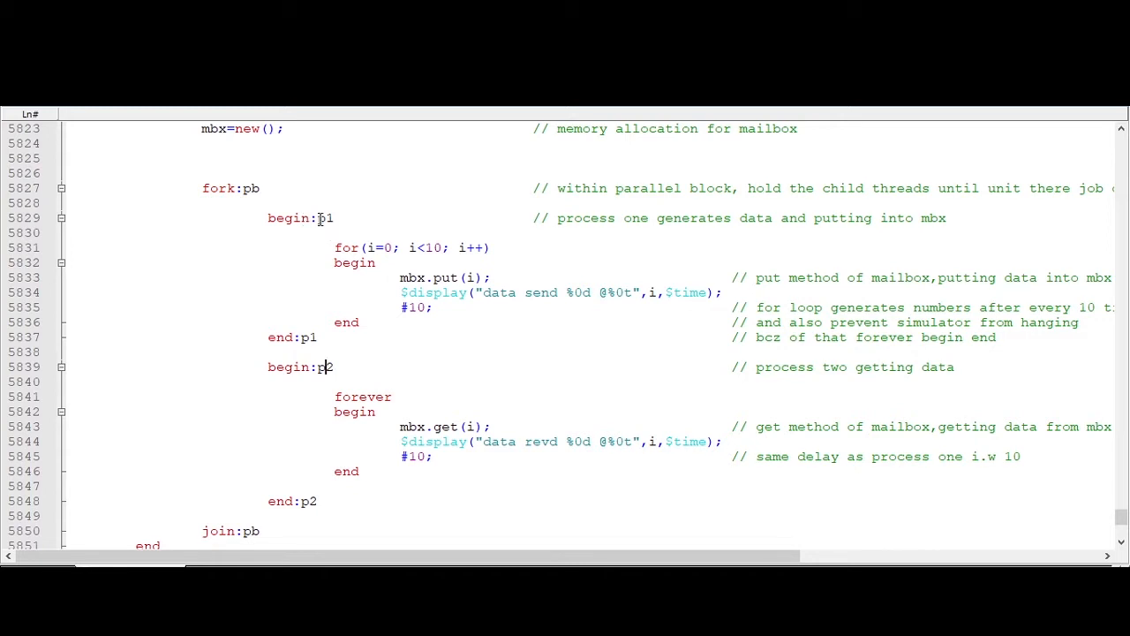
# Step: Walk through the p1 put process: mbx.put call, loop start 0, data send message and #10 delay
pyautogui.doubleClick(325, 219)
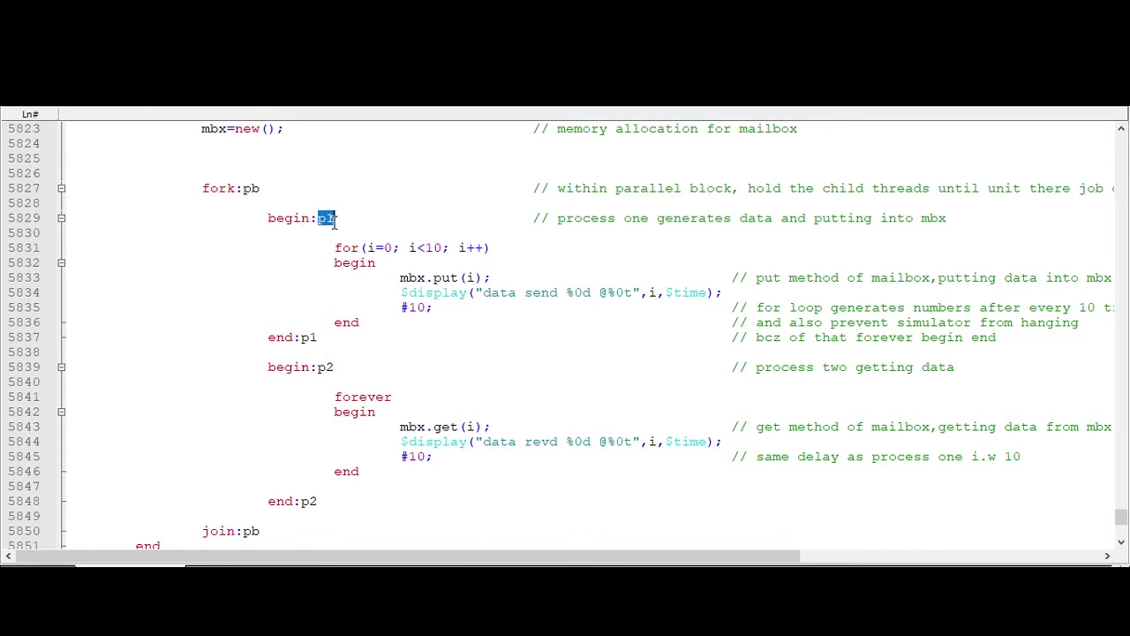
pyautogui.click(321, 366)
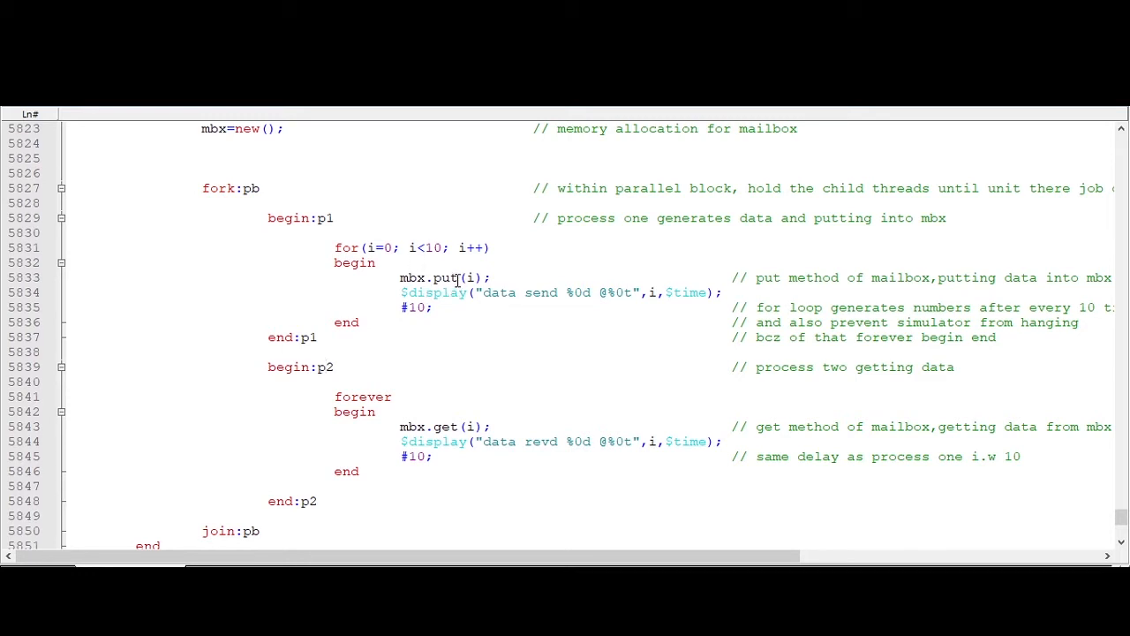
pyautogui.doubleClick(413, 277)
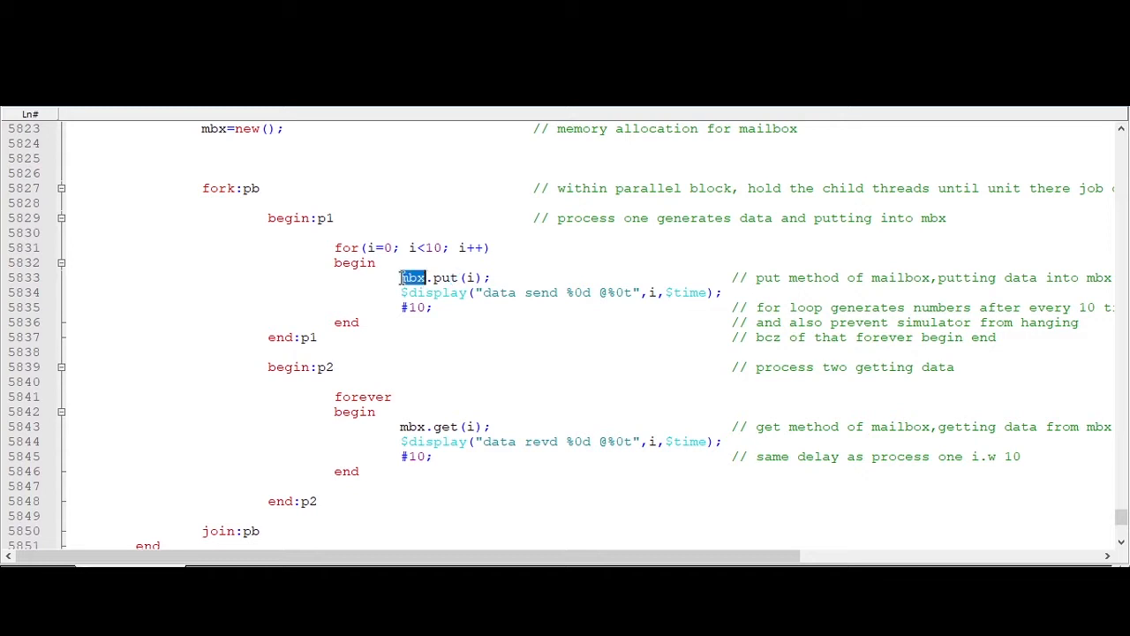
pyautogui.doubleClick(441, 277)
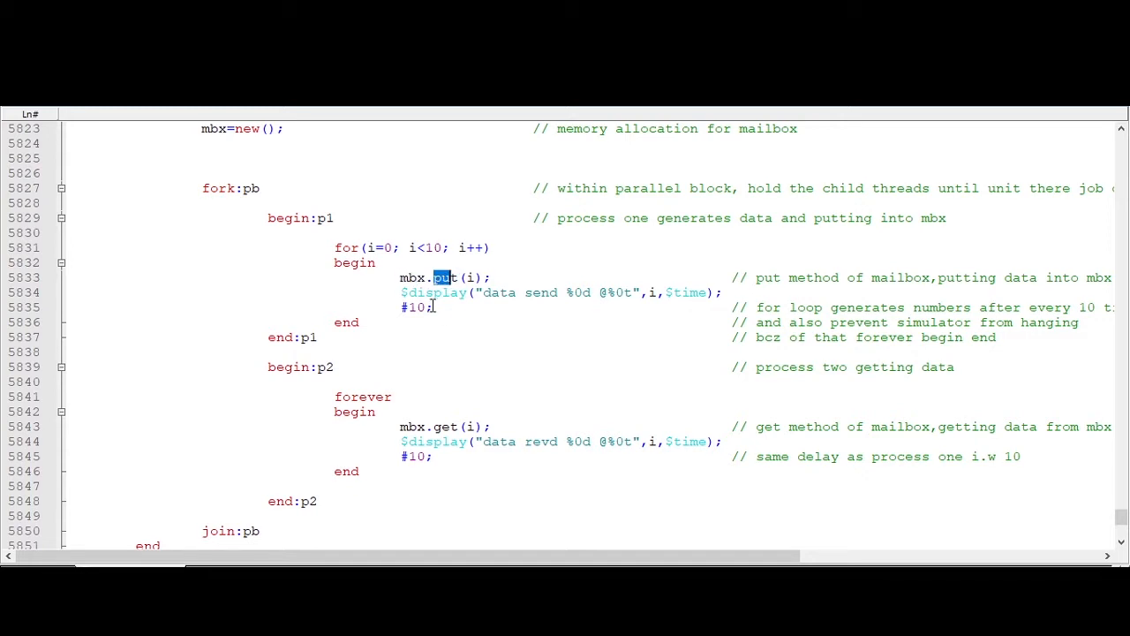
pyautogui.click(433, 277)
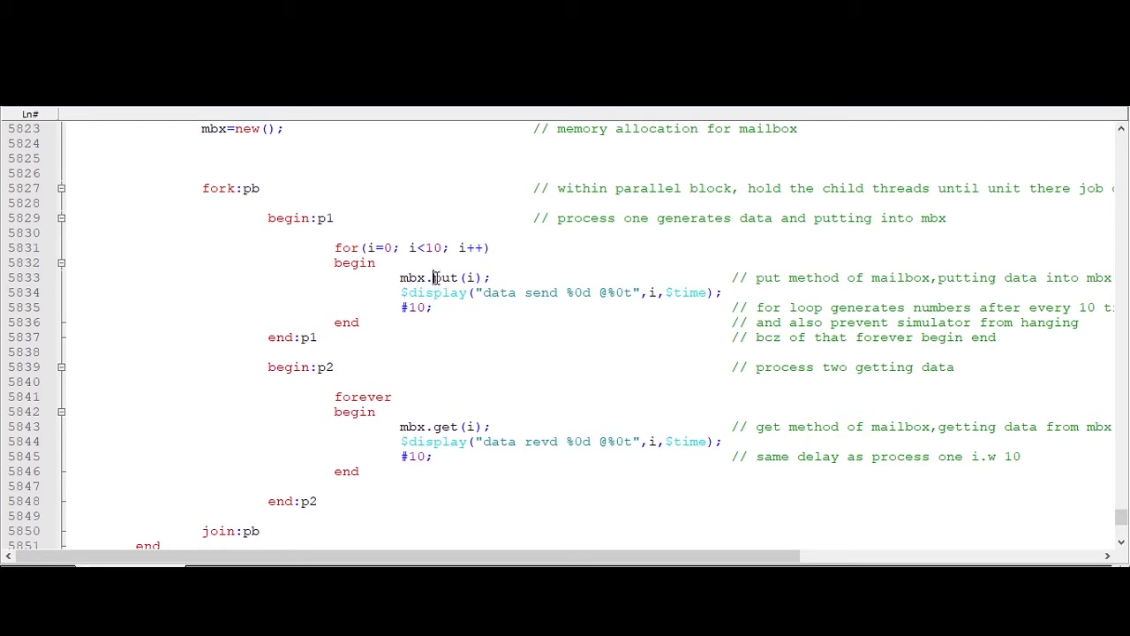
pyautogui.doubleClick(415, 278)
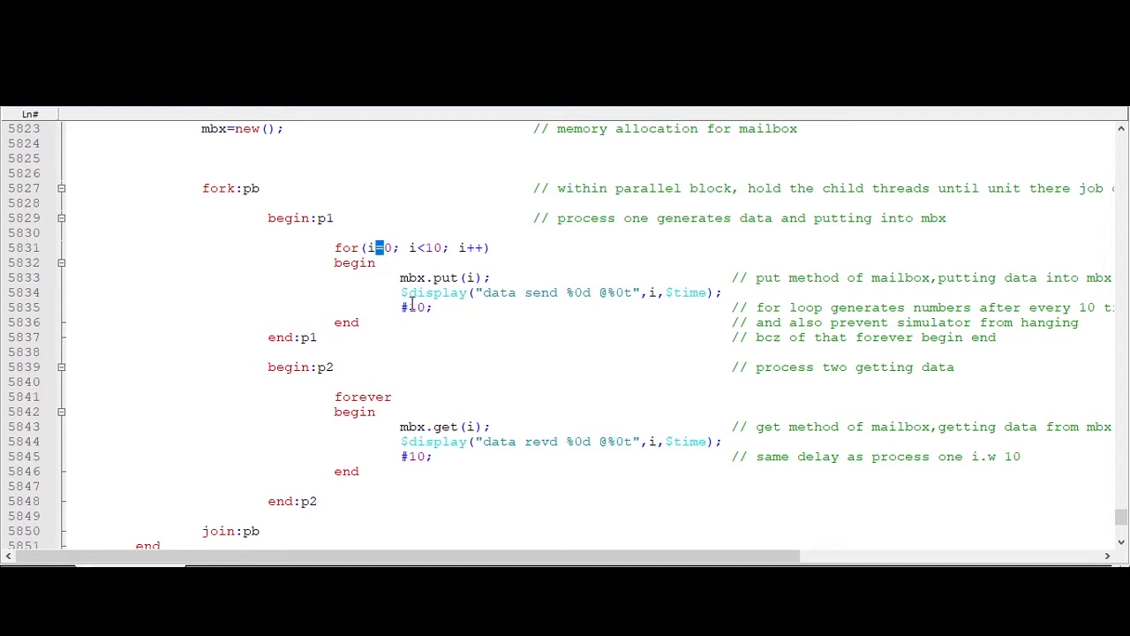
pyautogui.doubleClick(432, 294)
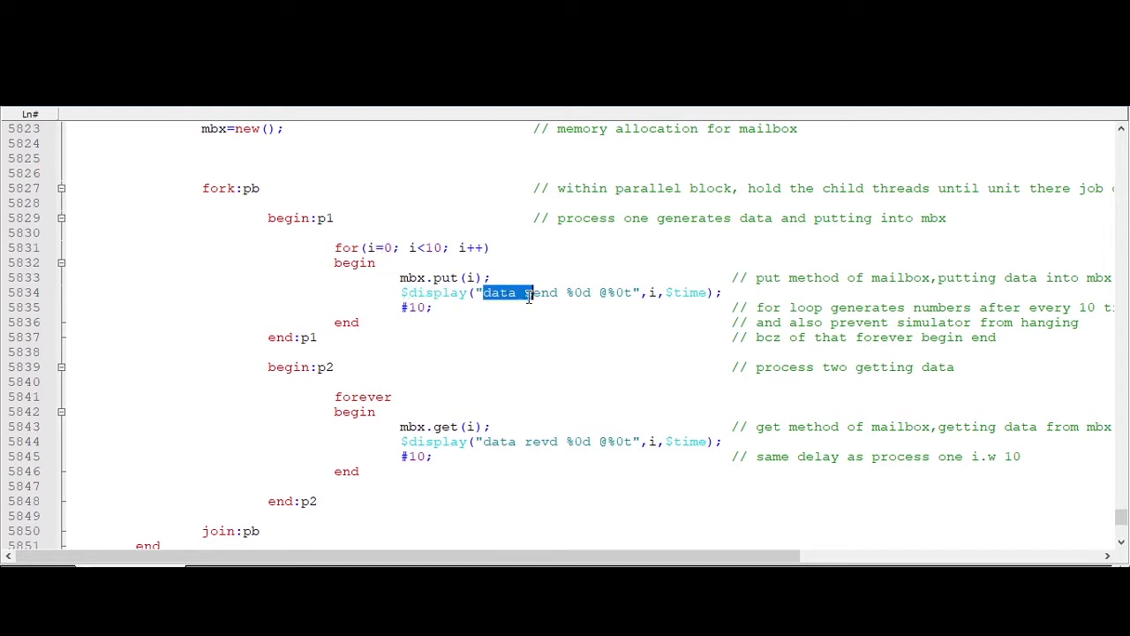
pyautogui.click(599, 321)
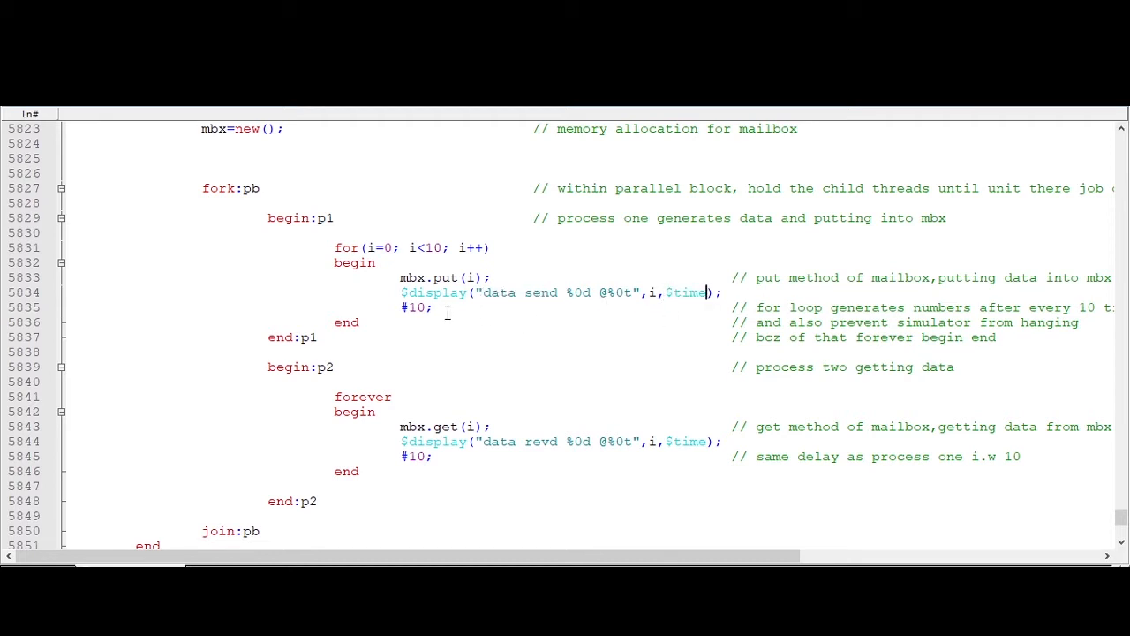
pyautogui.doubleClick(417, 307)
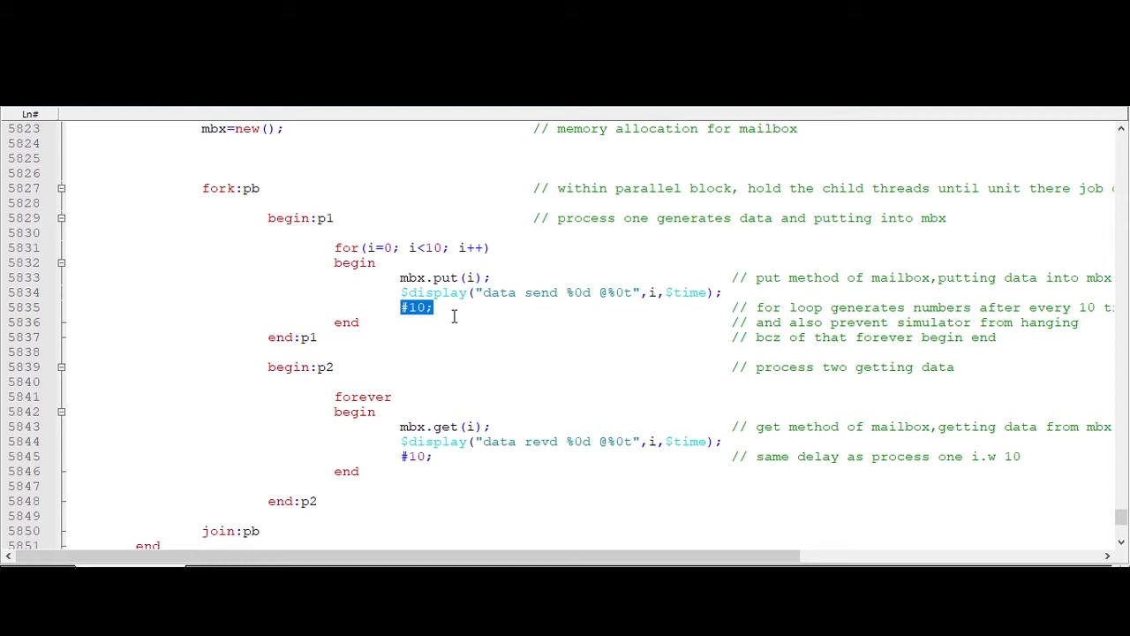
# Step: Continue reviewing the code further down, highlighting the mailbox handle used in the put call
pyautogui.scroll(-3)
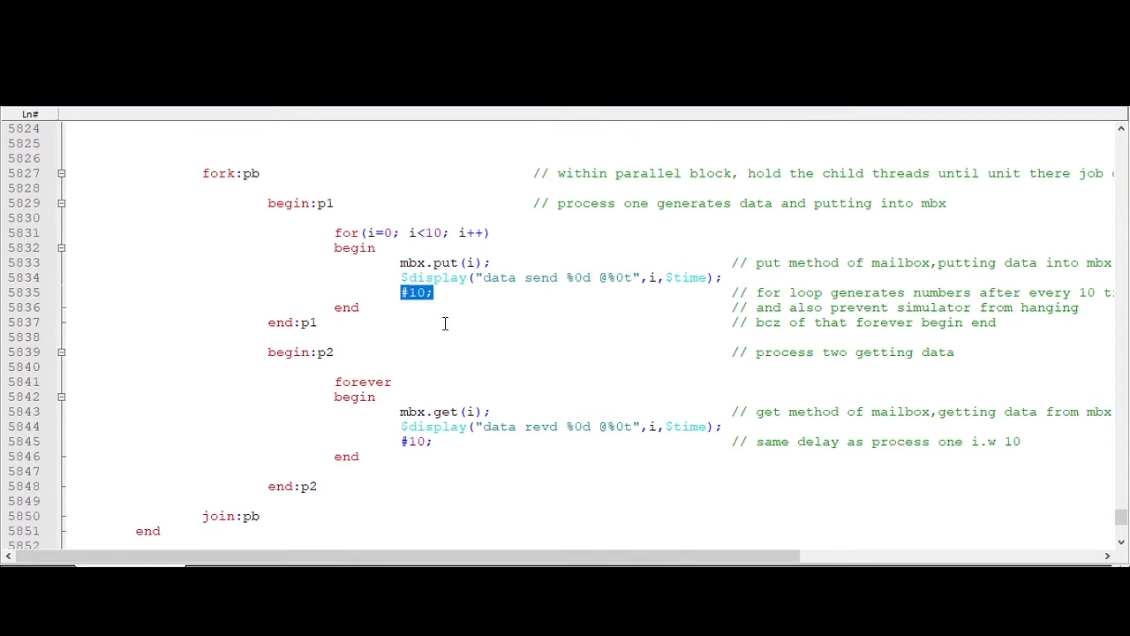
pyautogui.scroll(-3)
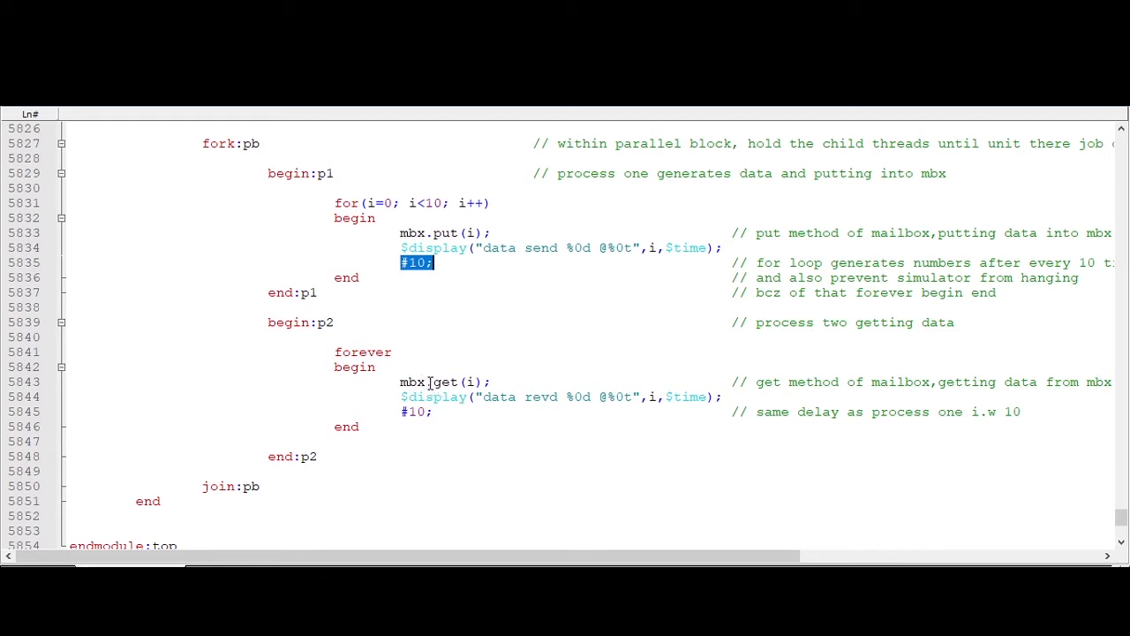
pyautogui.moveTo(403, 381)
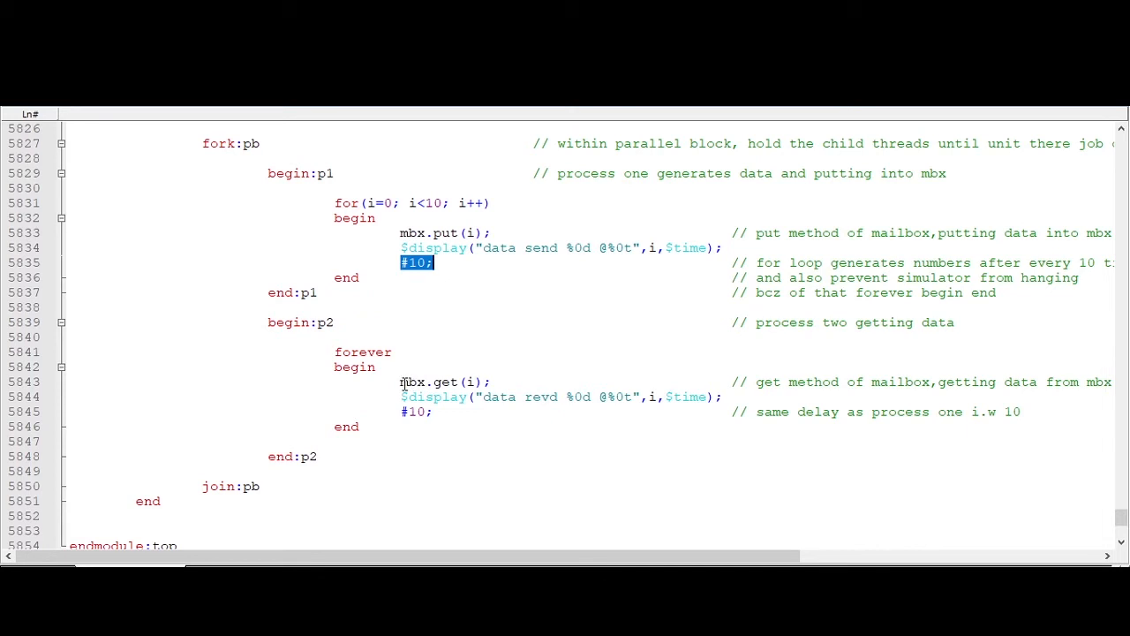
pyautogui.click(424, 382)
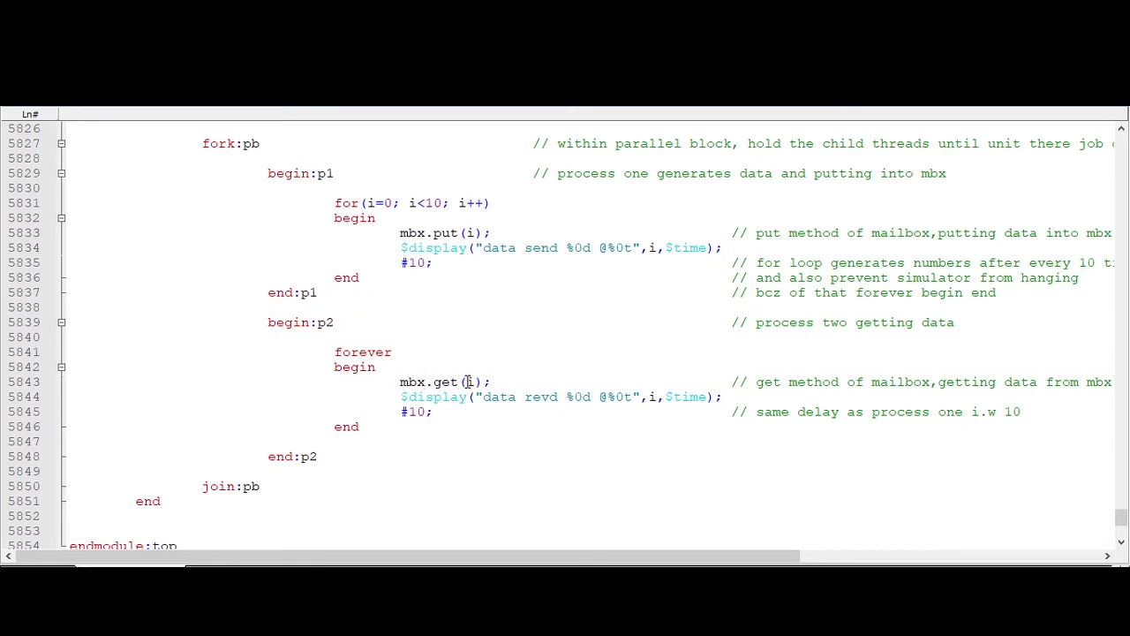
pyautogui.doubleClick(470, 382)
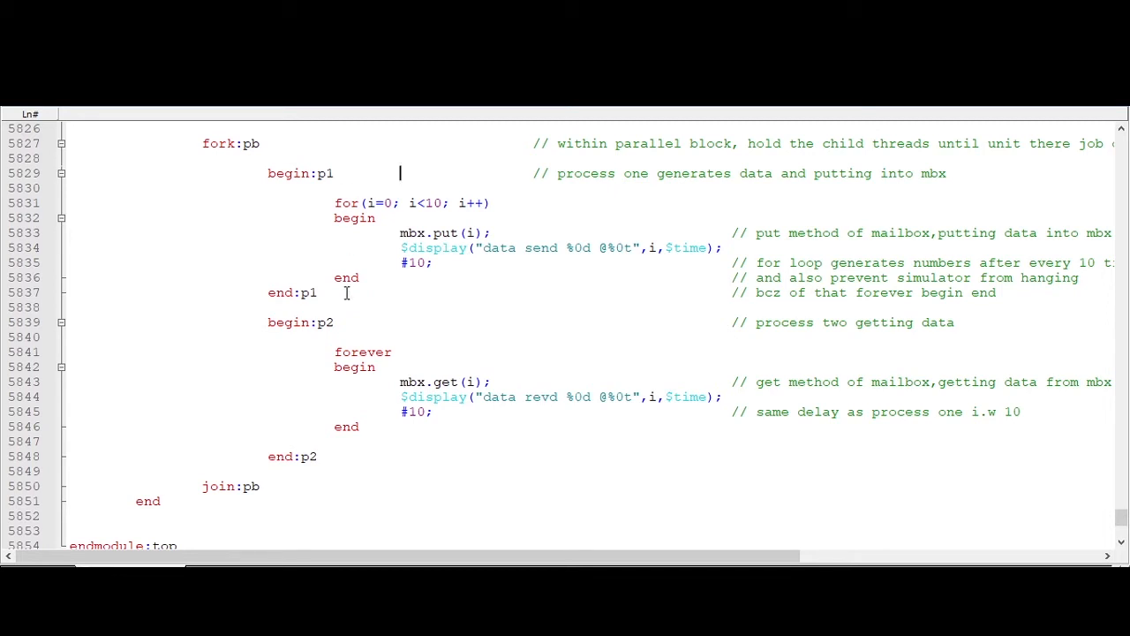
pyautogui.moveTo(346, 367)
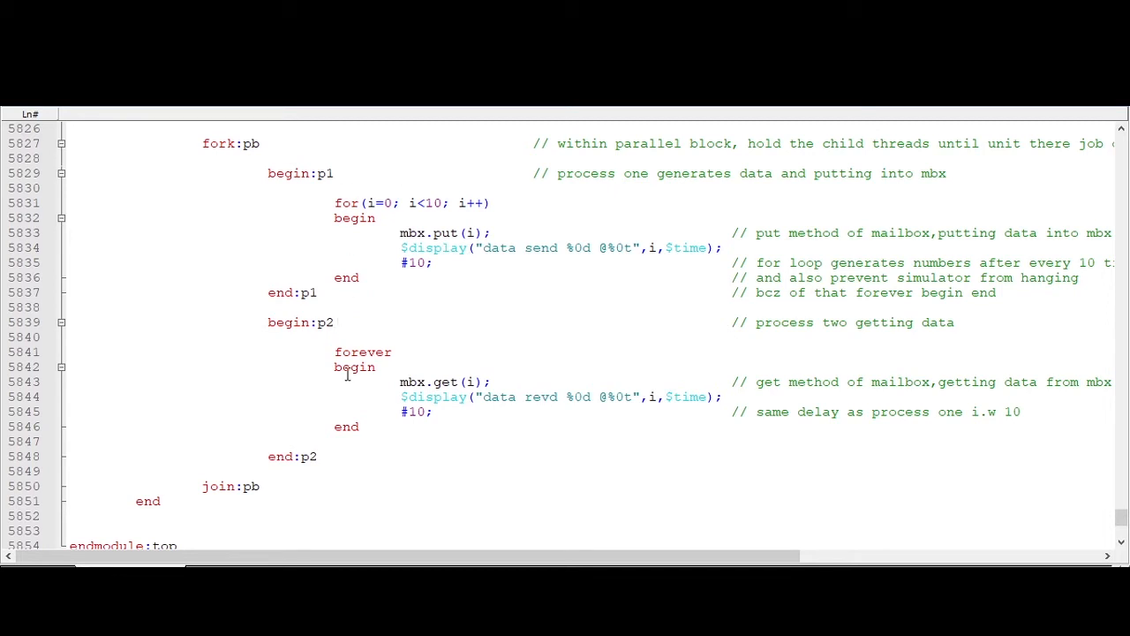
pyautogui.scroll(-3)
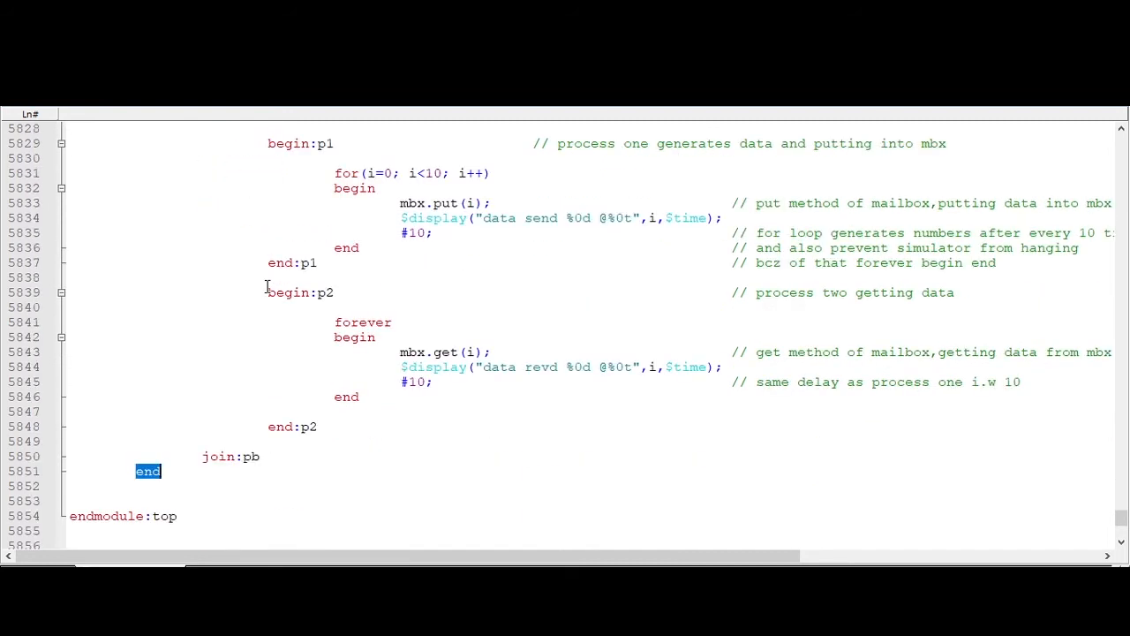
pyautogui.scroll(-3)
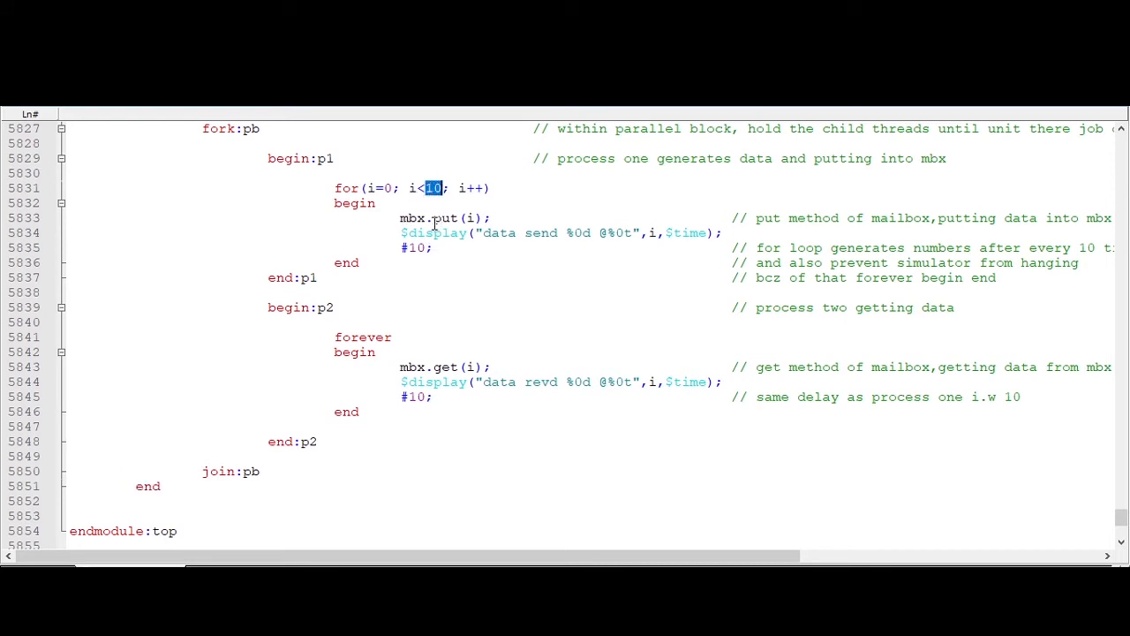
pyautogui.doubleClick(410, 219)
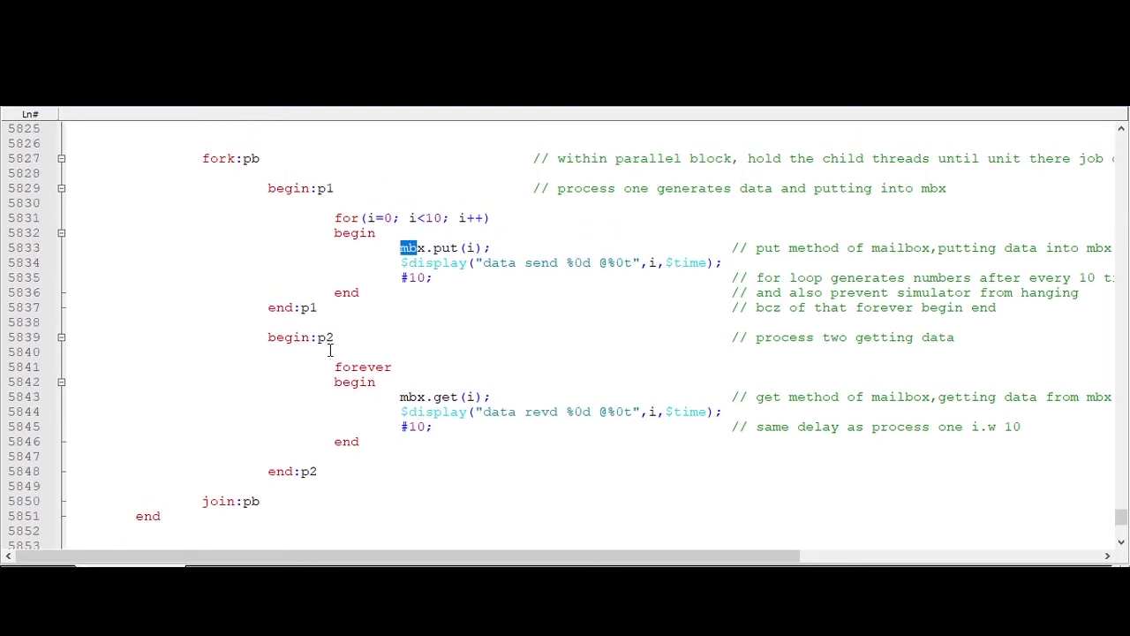
pyautogui.scroll(-3)
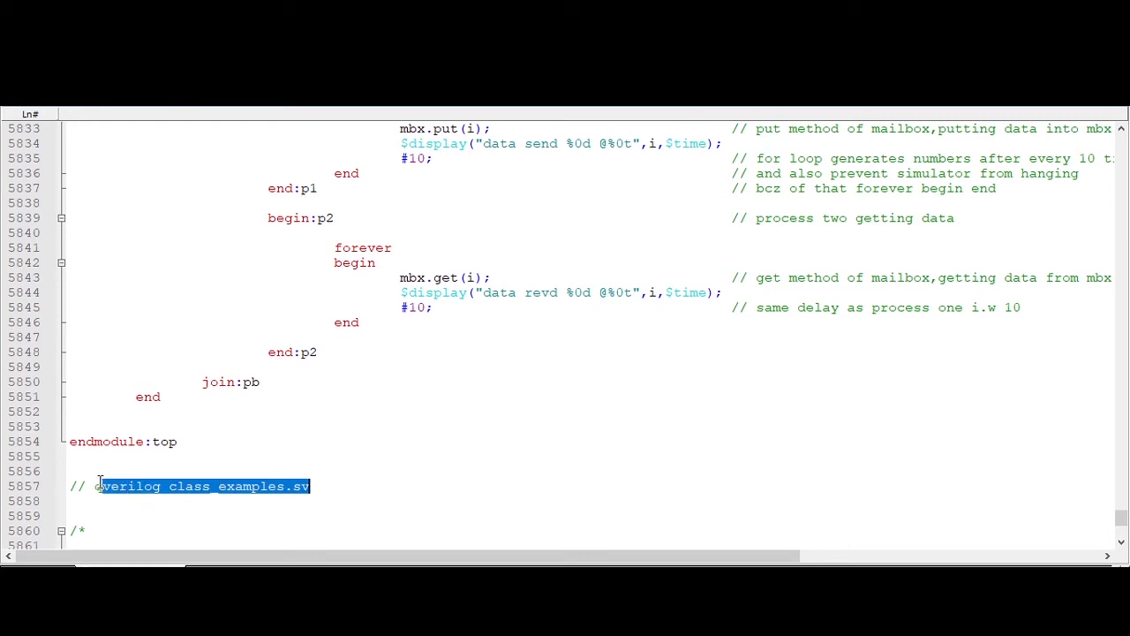
# Step: Compile class_examples.sv with qverilog, declare int i in the for loop at the error line, and recompile
pyautogui.click(176, 442)
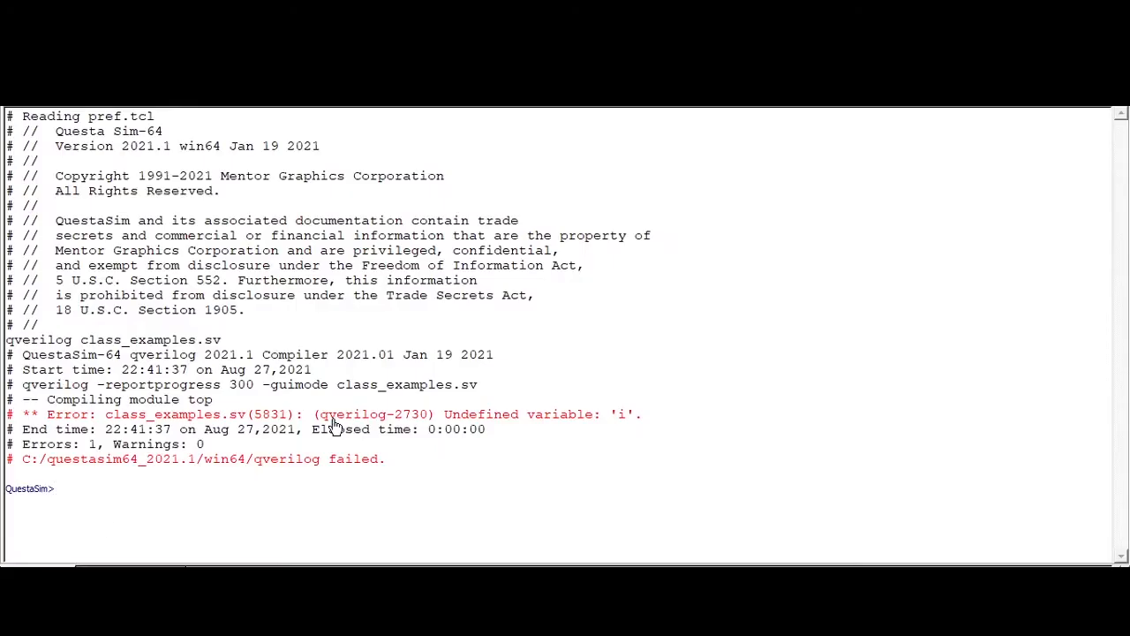
pyautogui.doubleClick(410, 413)
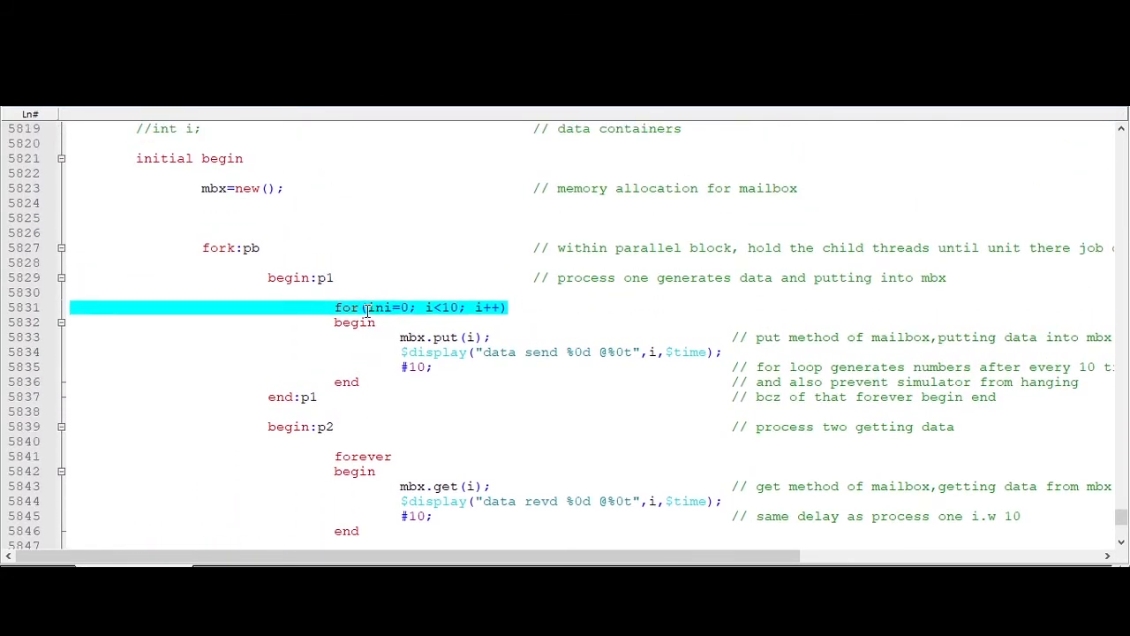
pyautogui.write('int')
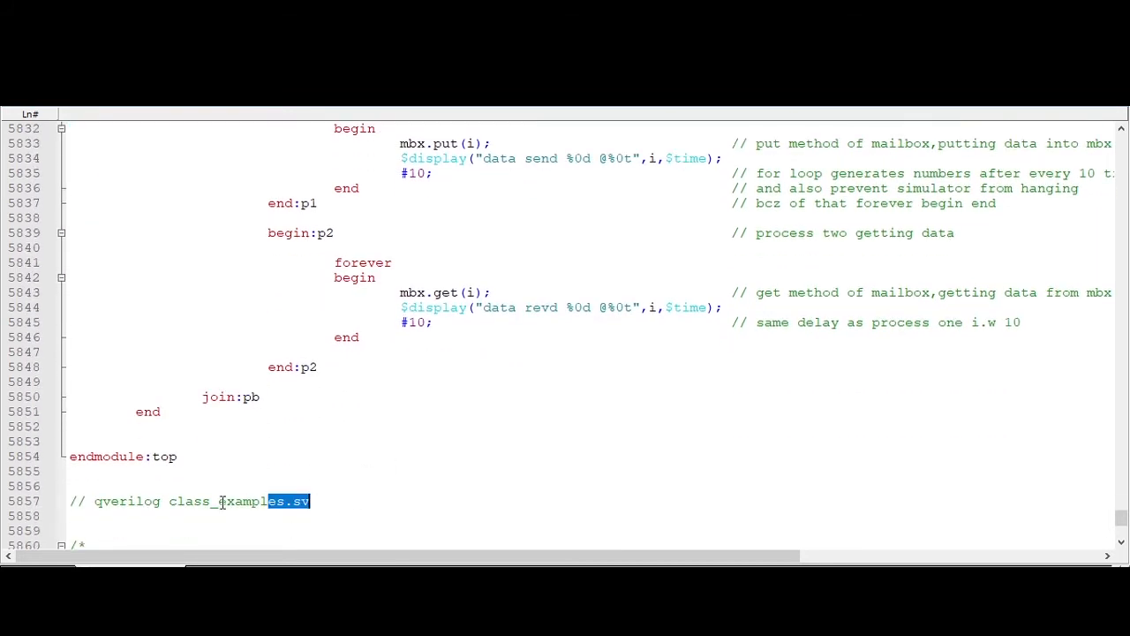
pyautogui.click(316, 502)
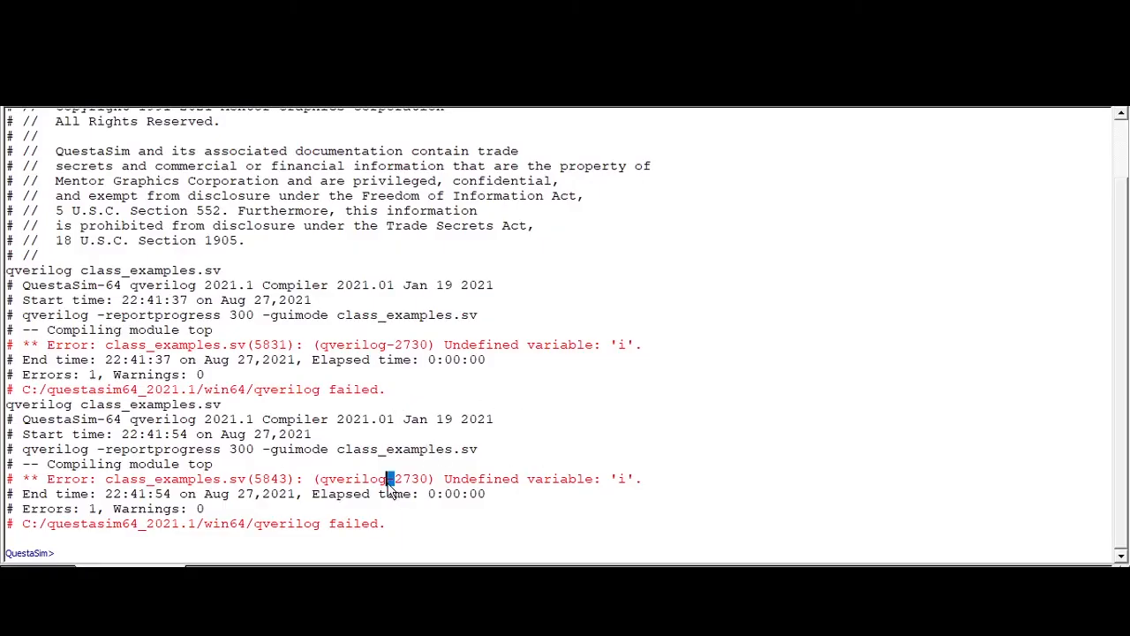
# Step: Move i to a module-level int declaration, leaving the for loop starting at i=0, and copy the qverilog command
pyautogui.click(388, 478)
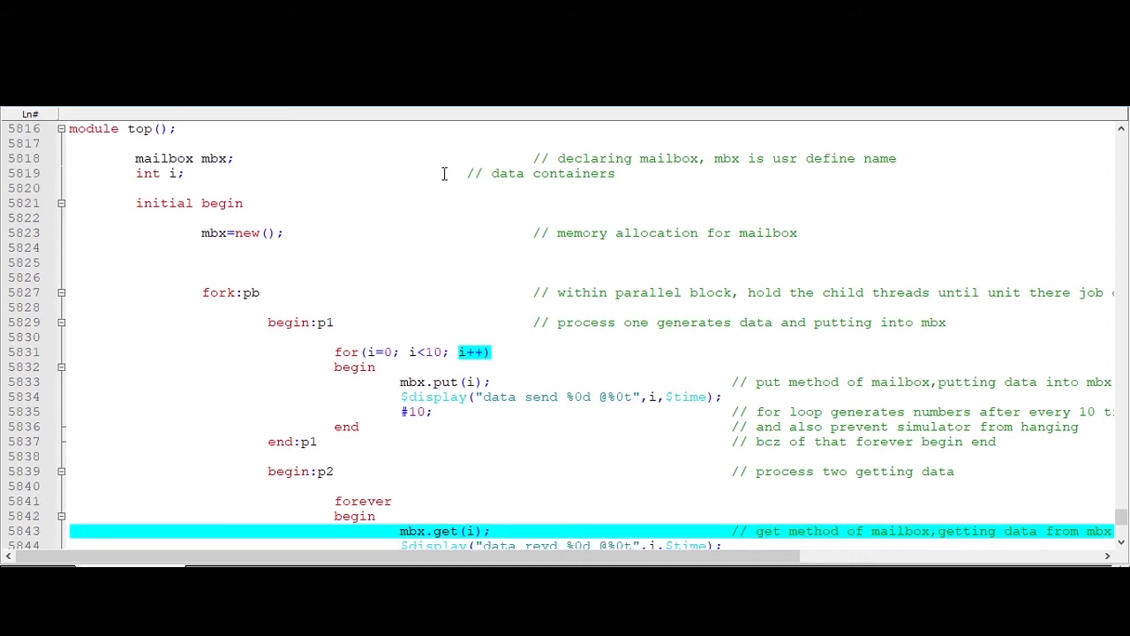
pyautogui.scroll(-3)
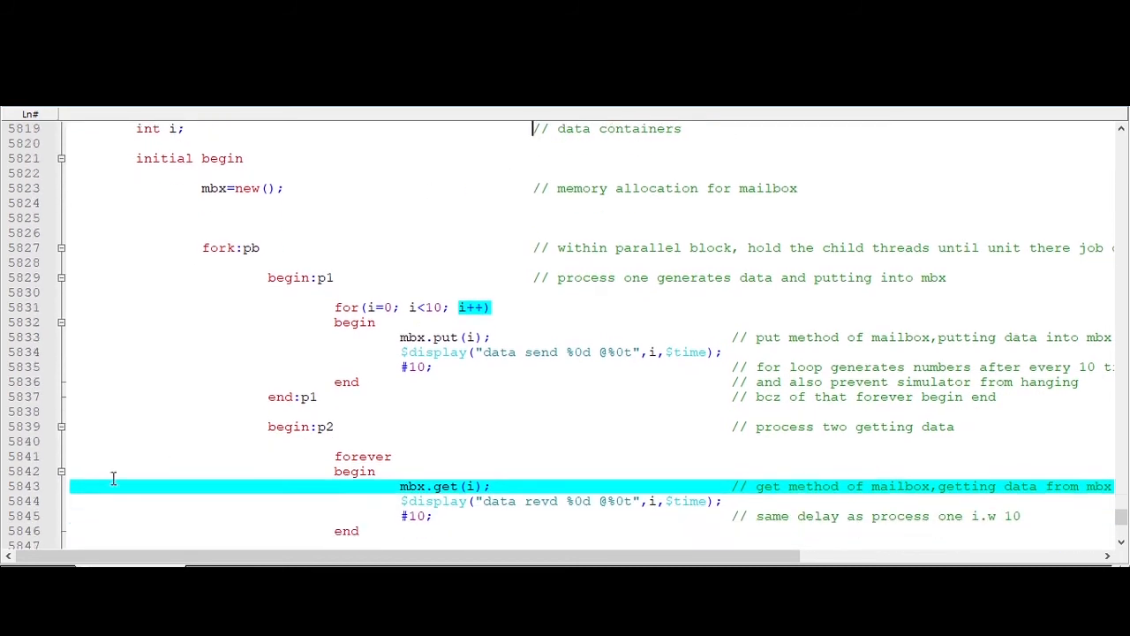
pyautogui.scroll(-3)
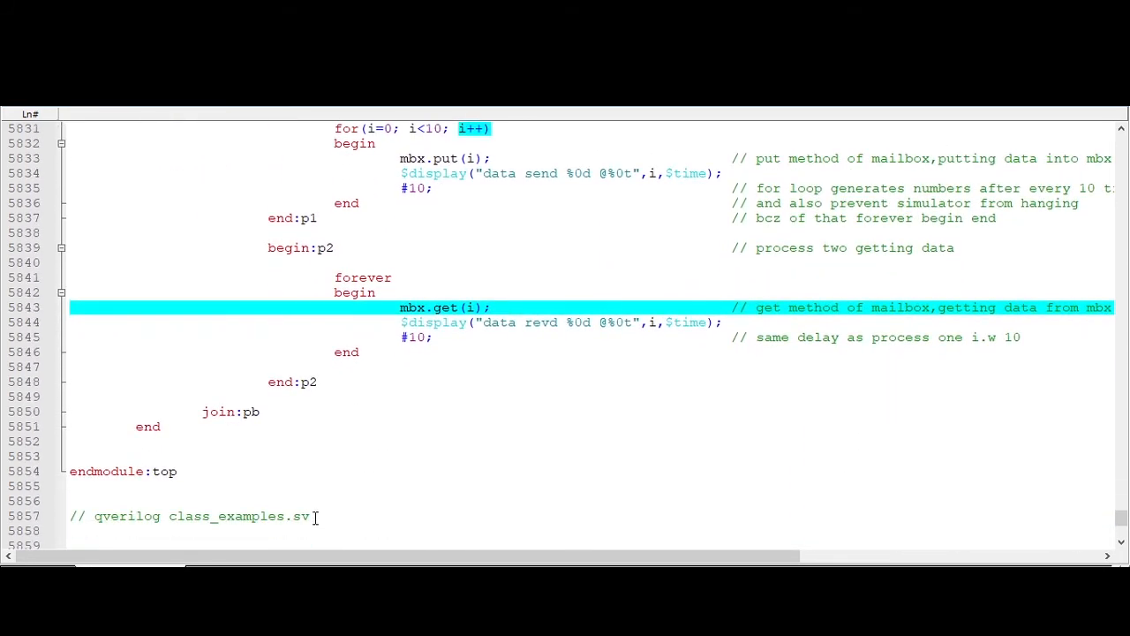
pyautogui.doubleClick(201, 516)
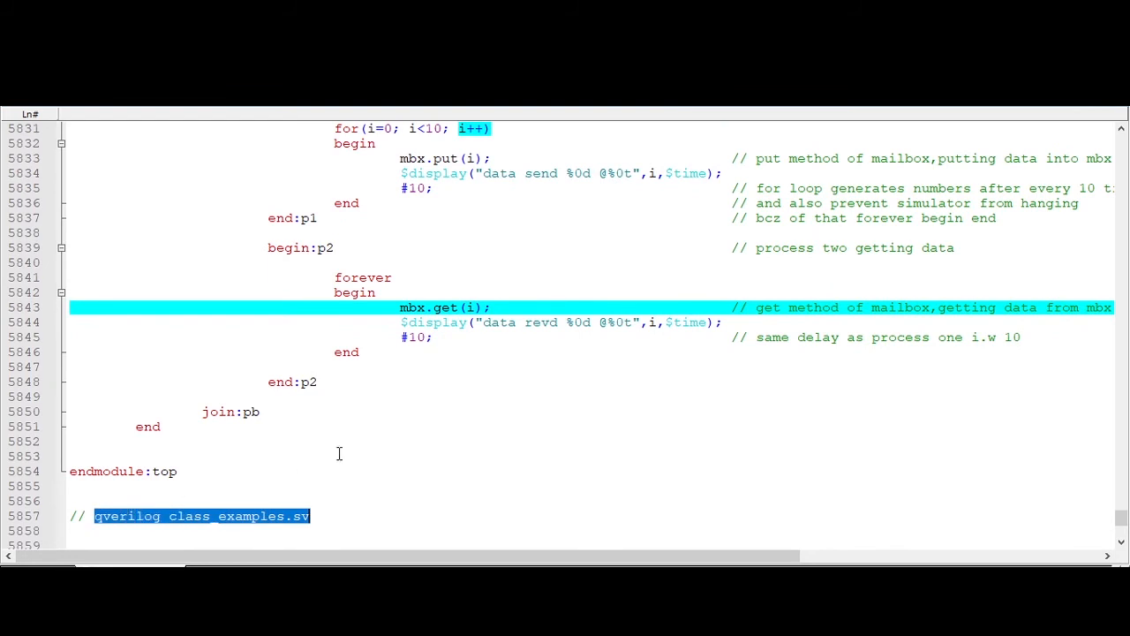
pyautogui.click(339, 454)
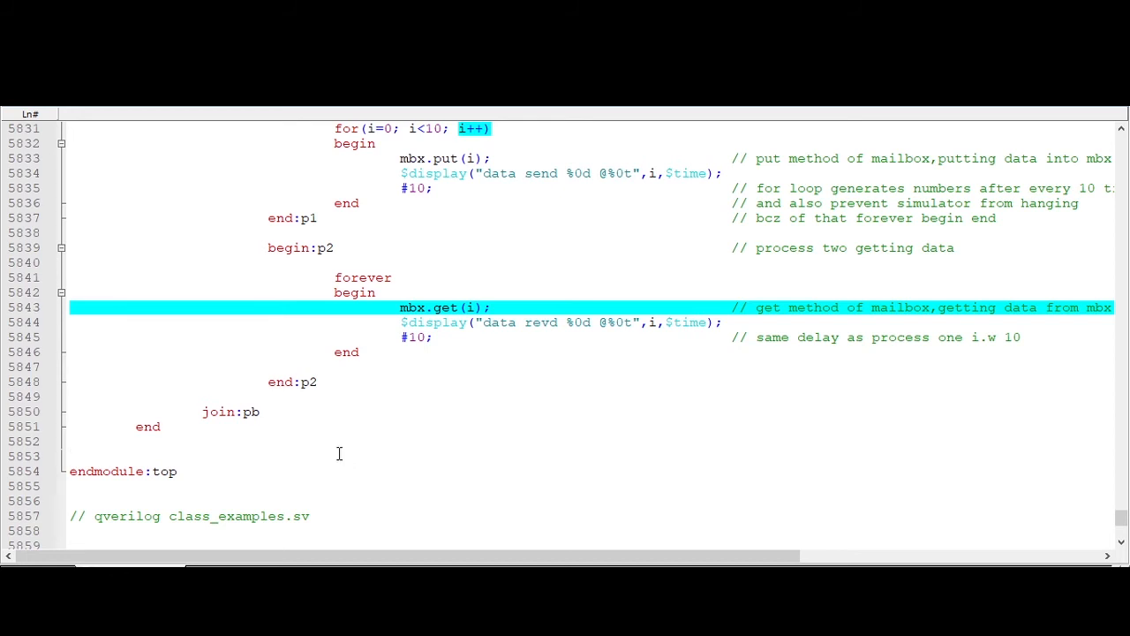
pyautogui.moveTo(410, 385)
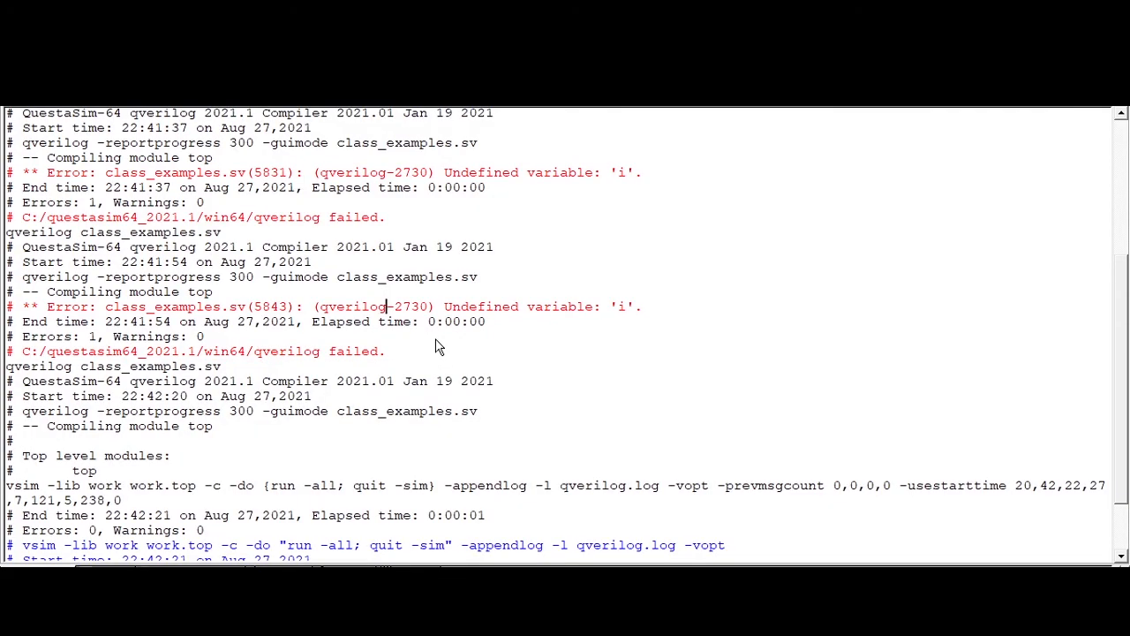
pyautogui.moveTo(515, 431)
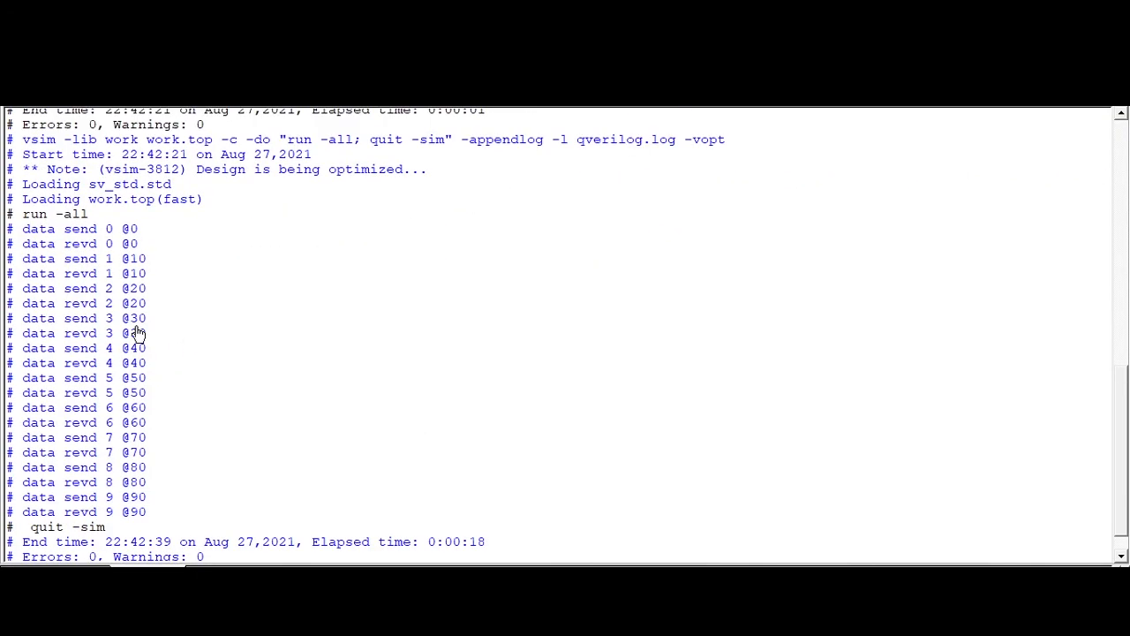
# Step: Rerun qverilog on class_examples.sv and check the data send and data revd lines for 0 through 9
pyautogui.doubleClick(62, 230)
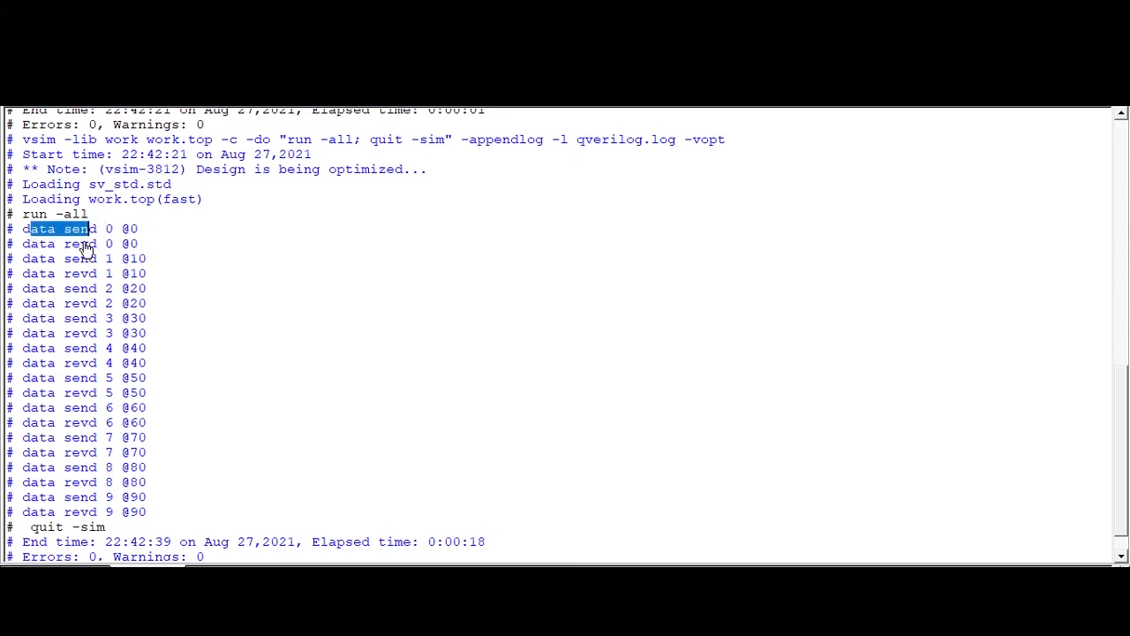
pyautogui.click(85, 256)
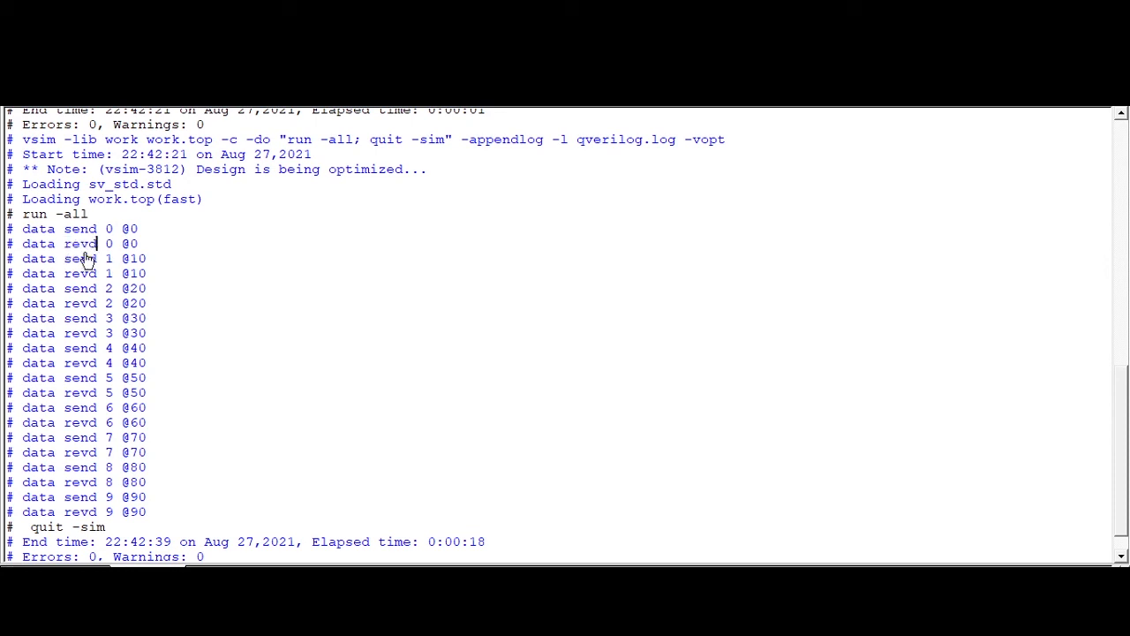
pyautogui.doubleClick(79, 272)
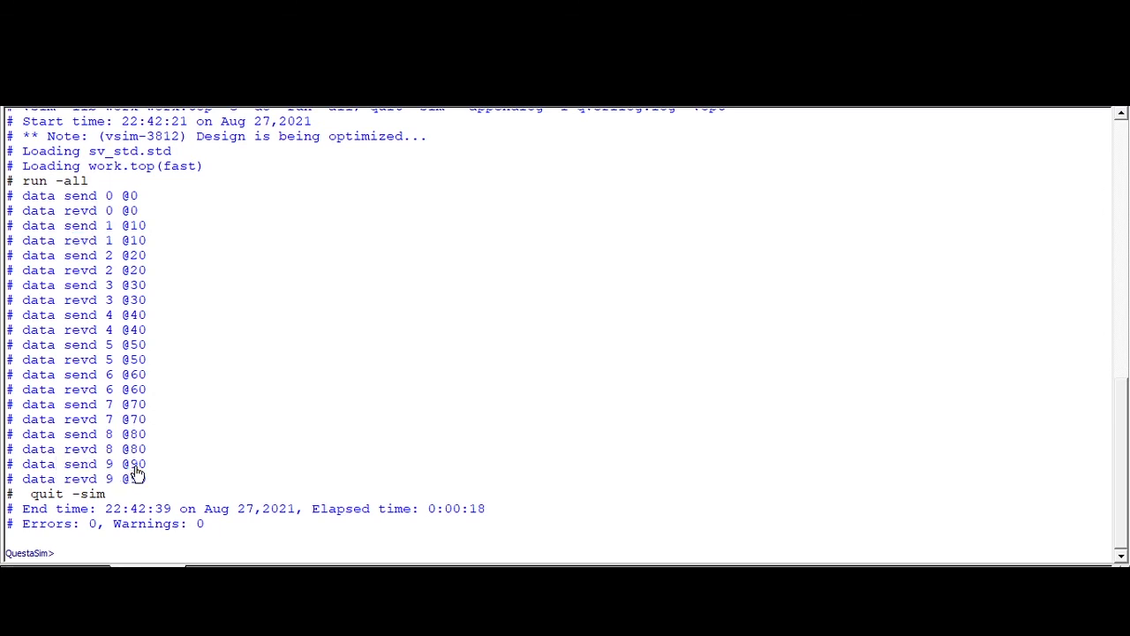
pyautogui.doubleClick(88, 479)
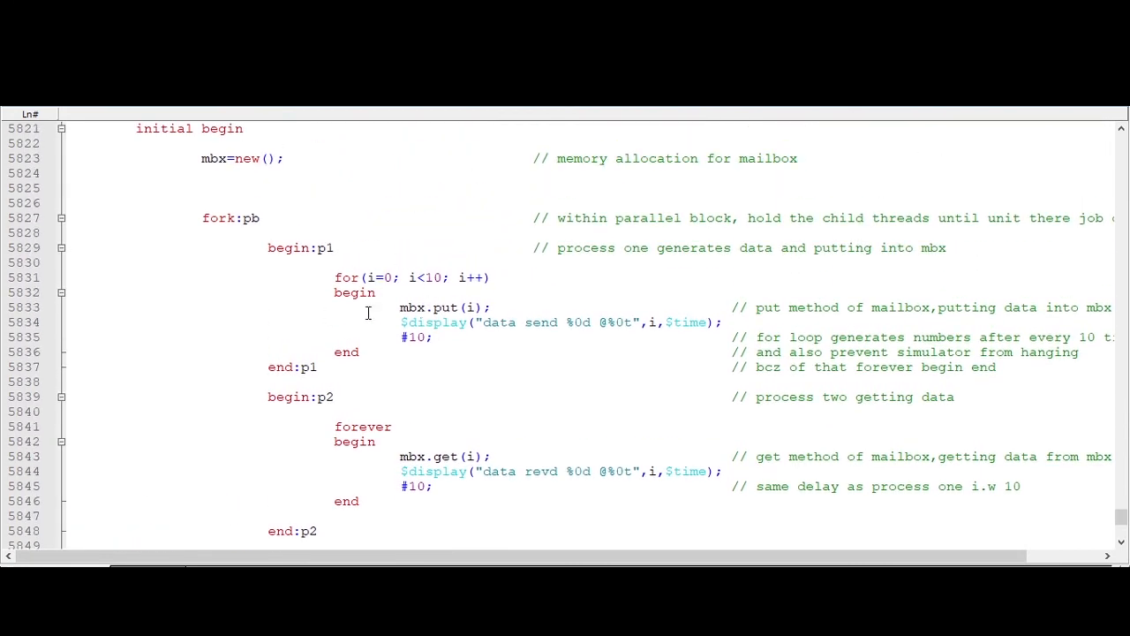
pyautogui.scroll(-3)
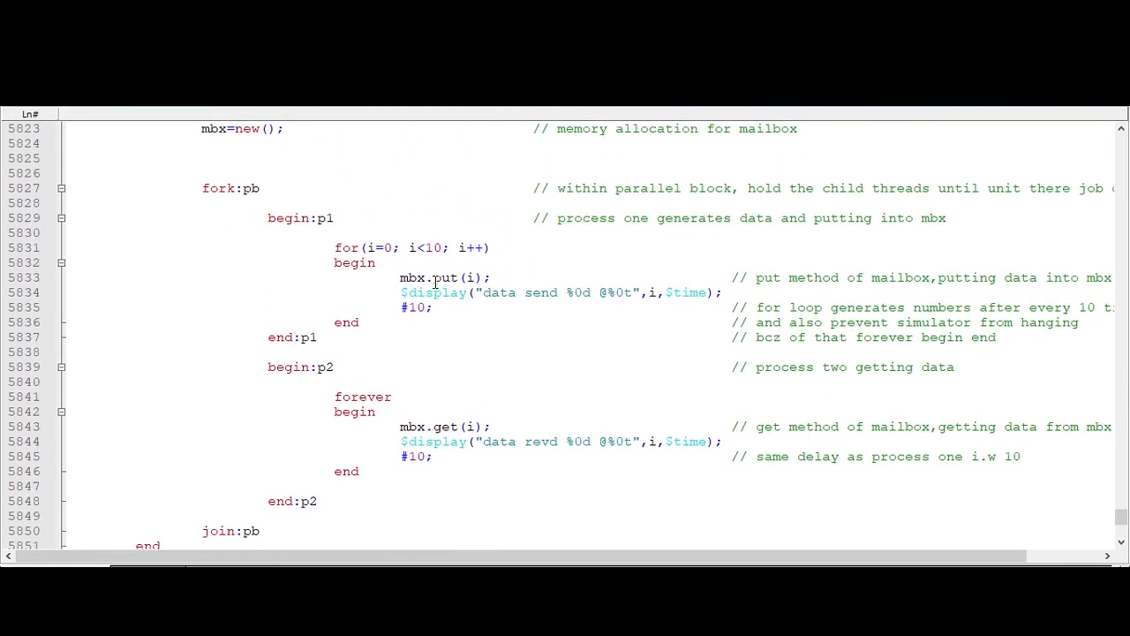
pyautogui.scroll(-3)
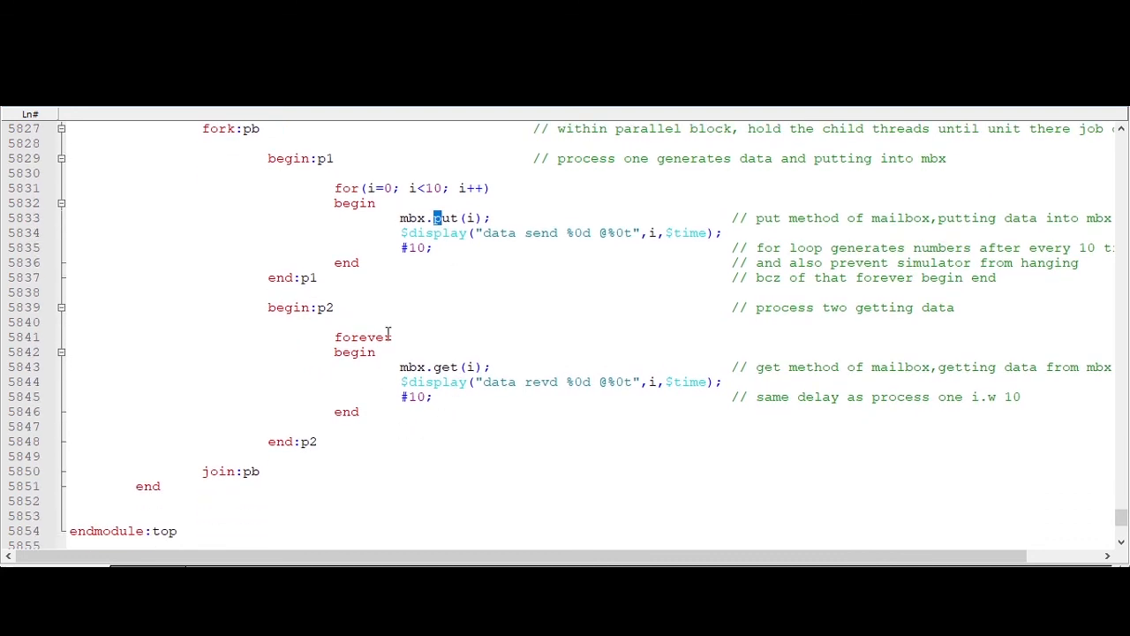
pyautogui.moveTo(375, 382)
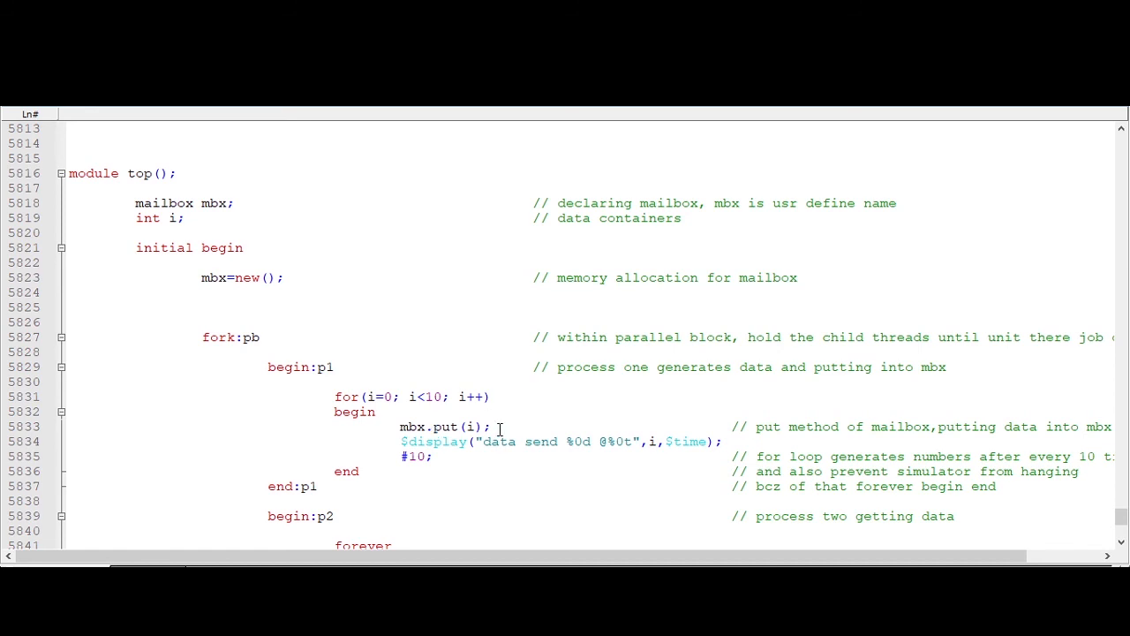
pyautogui.scroll(-3)
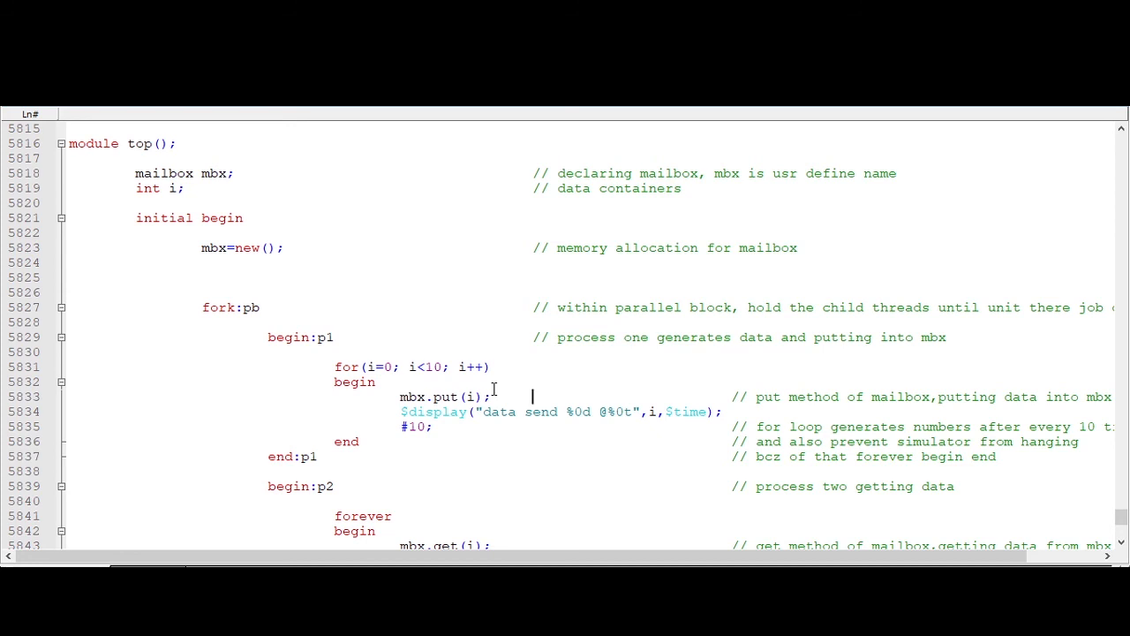
pyautogui.scroll(-3)
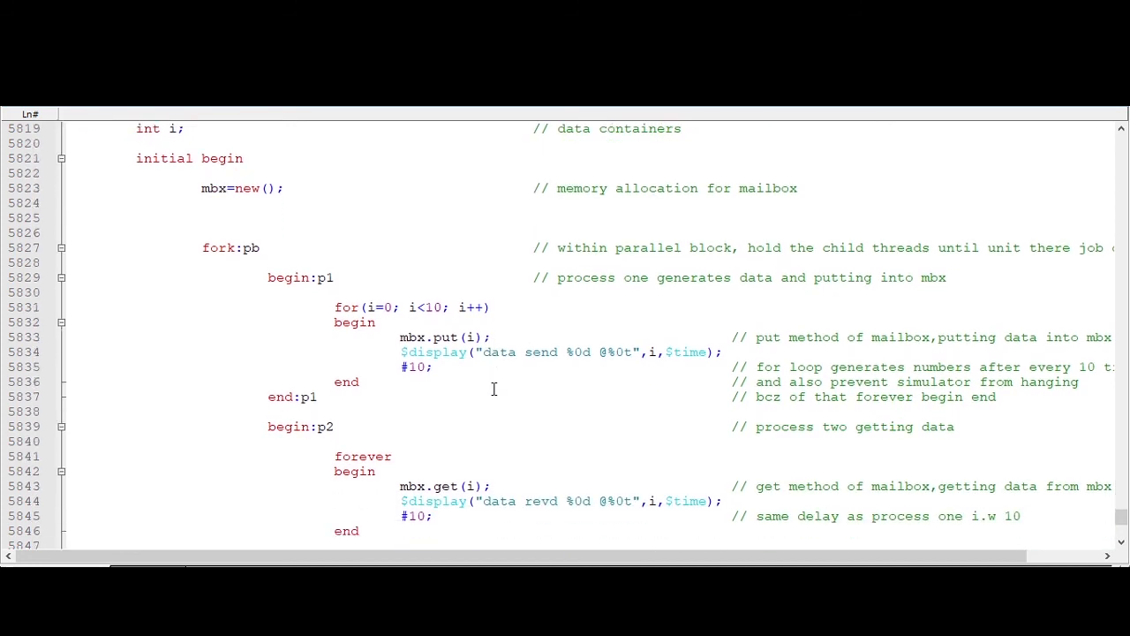
pyautogui.scroll(-3)
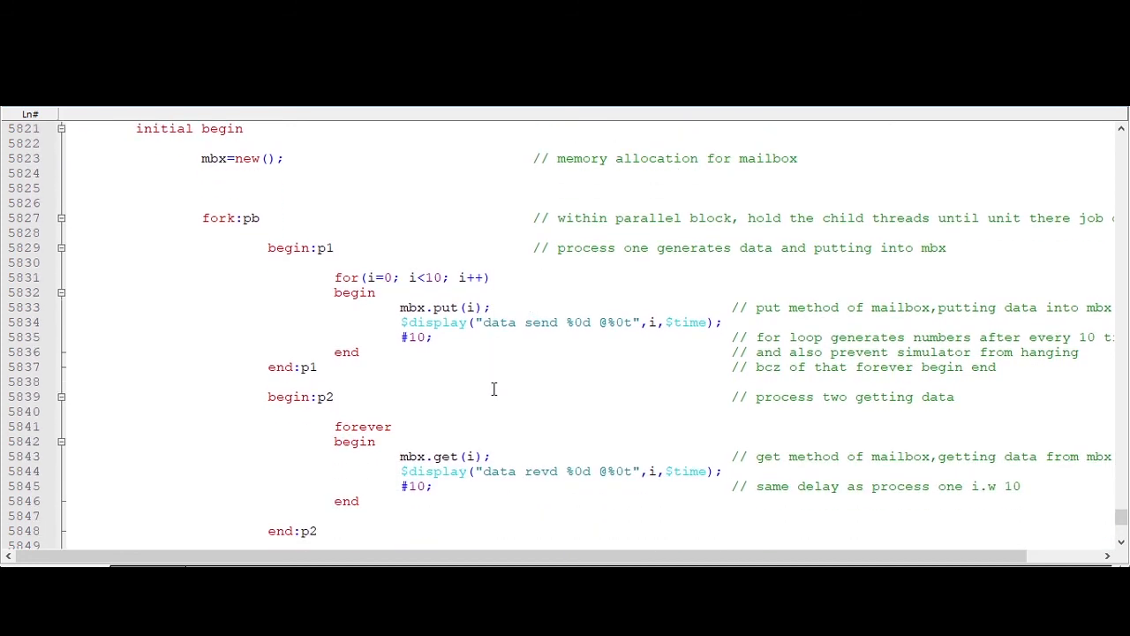